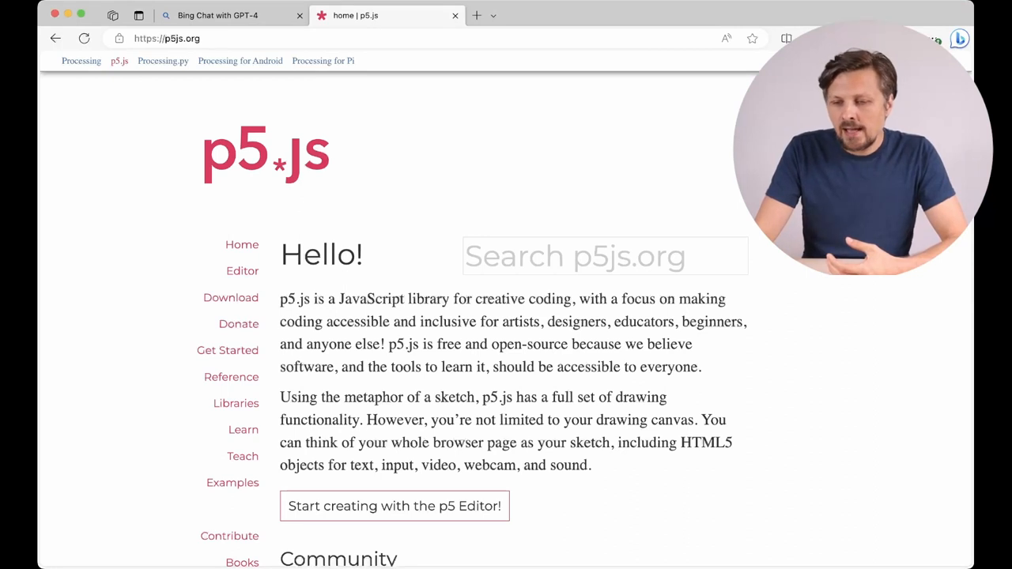
Step: Launch the online p5 Editor from the p5js.org home page with a new default sketch
{"action": "scroll", "scroll_direction": "down", "scroll_amount": 3}
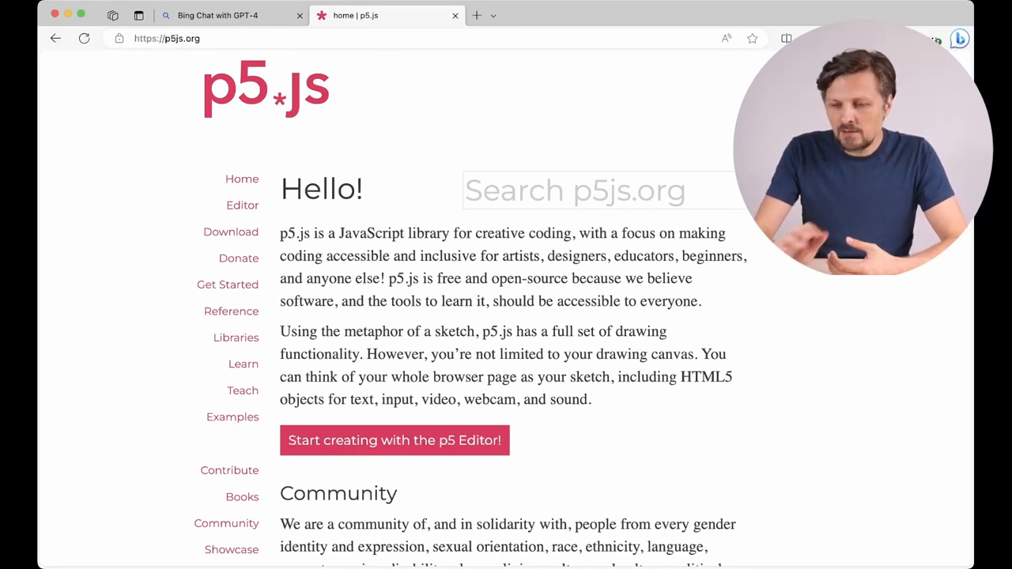
{"action": "left_click", "coordinate": [393, 440]}
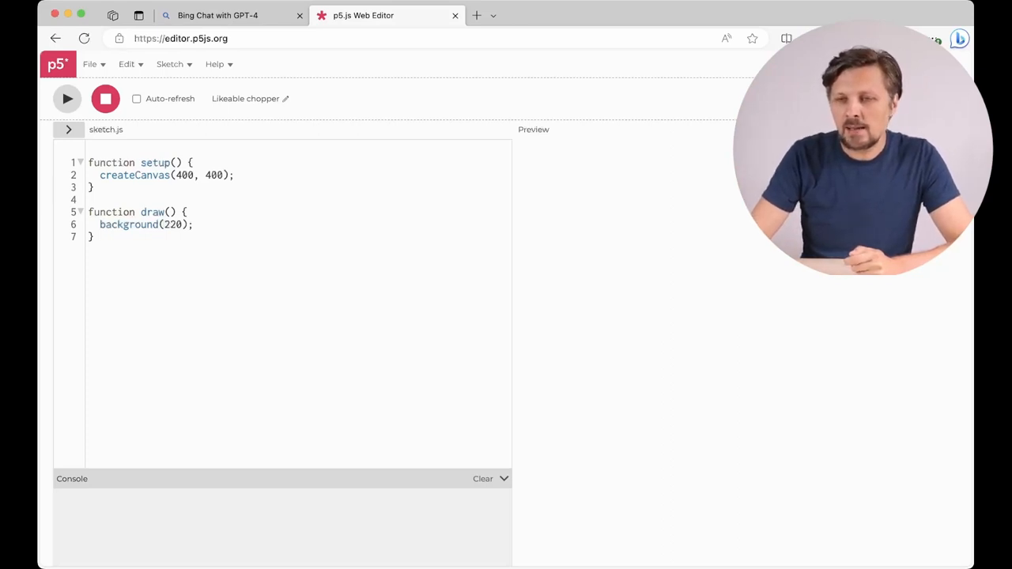
Step: Ask Bing Chat to 'Generate p5.js code for drawing a line with a mouse' and read its answer
{"action": "left_click", "coordinate": [229, 16]}
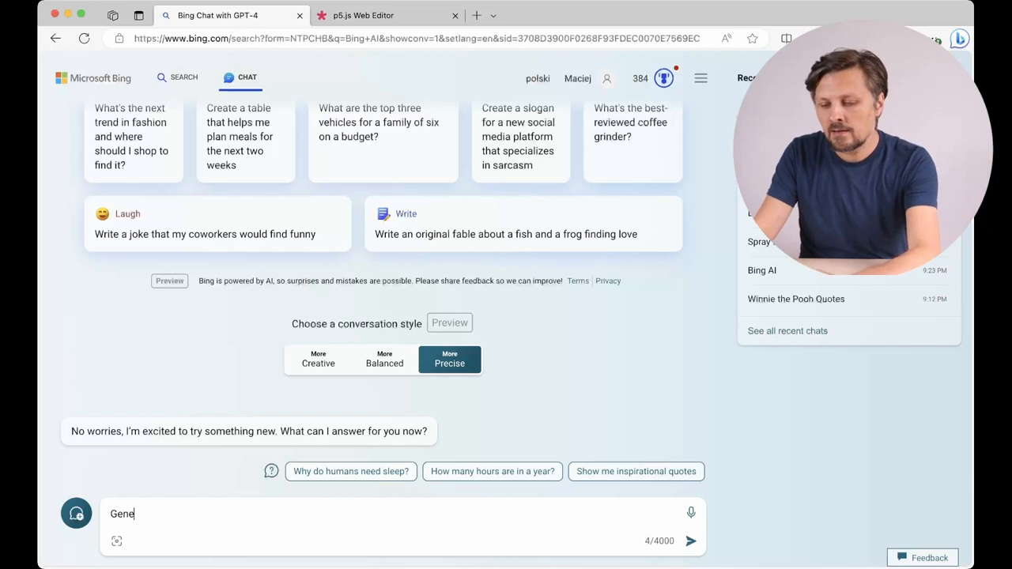
{"action": "type", "text": "rate p"}
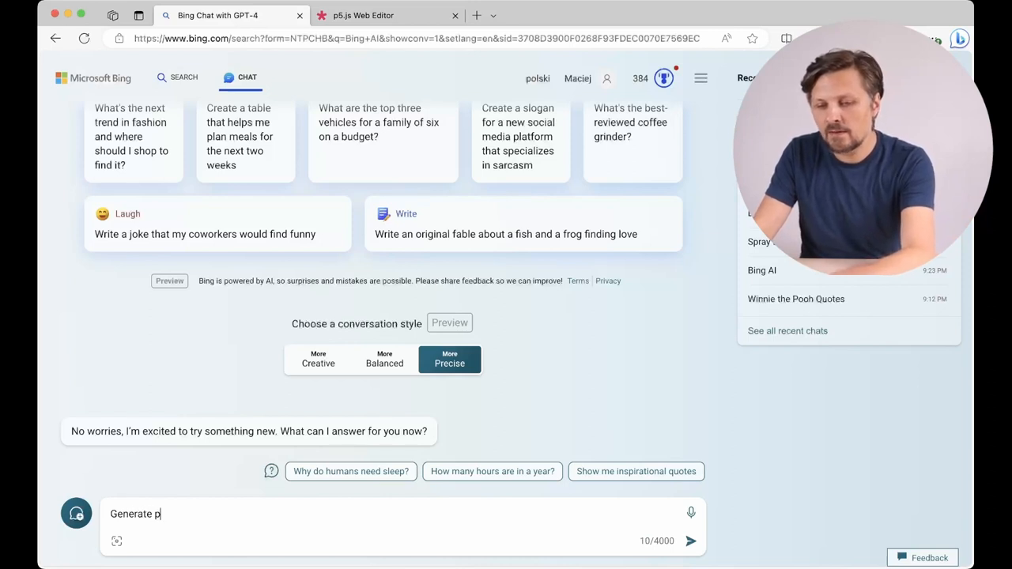
{"action": "type", "text": "5"}
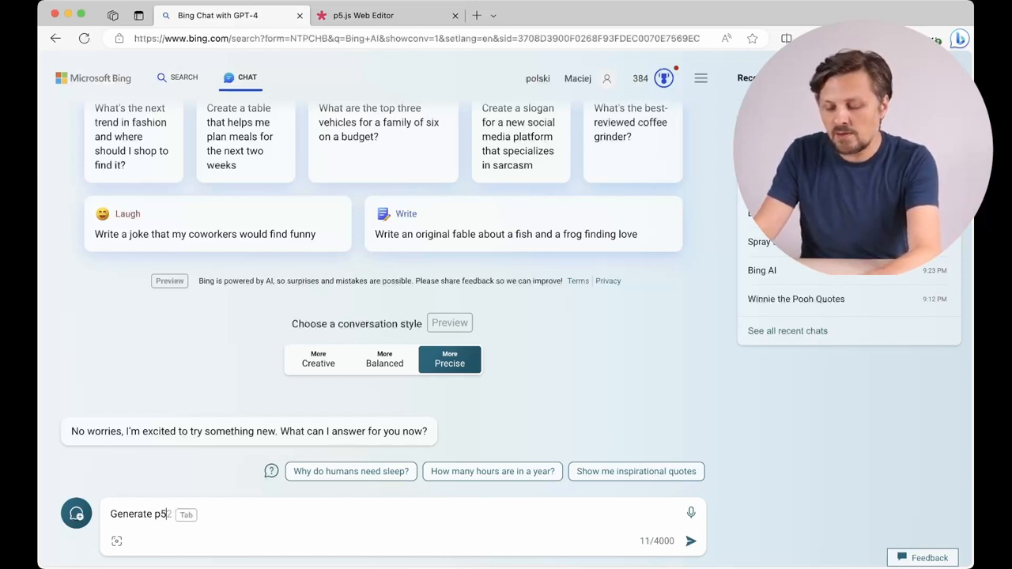
{"action": "type", "text": ".js code"}
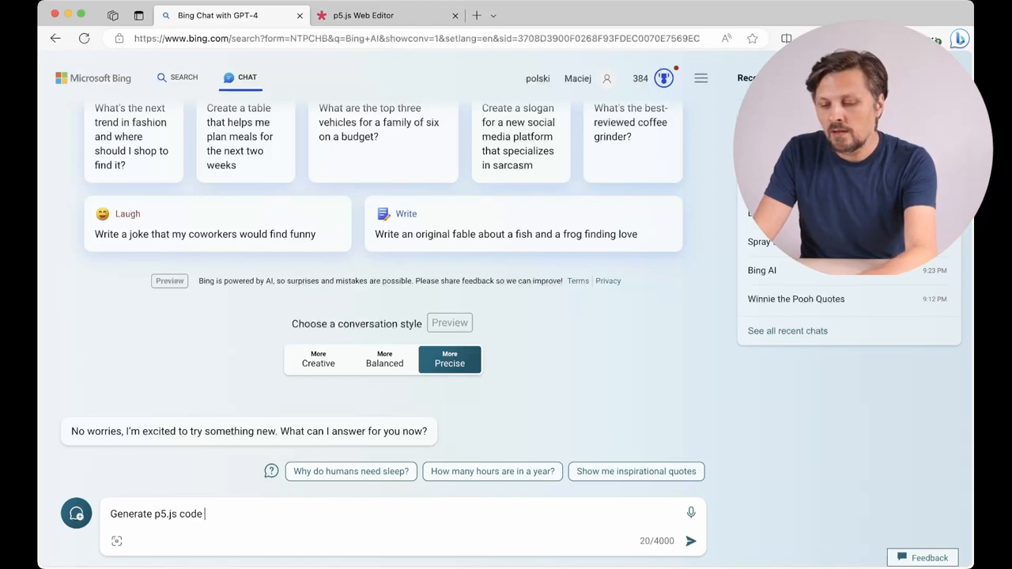
{"action": "type", "text": "for"}
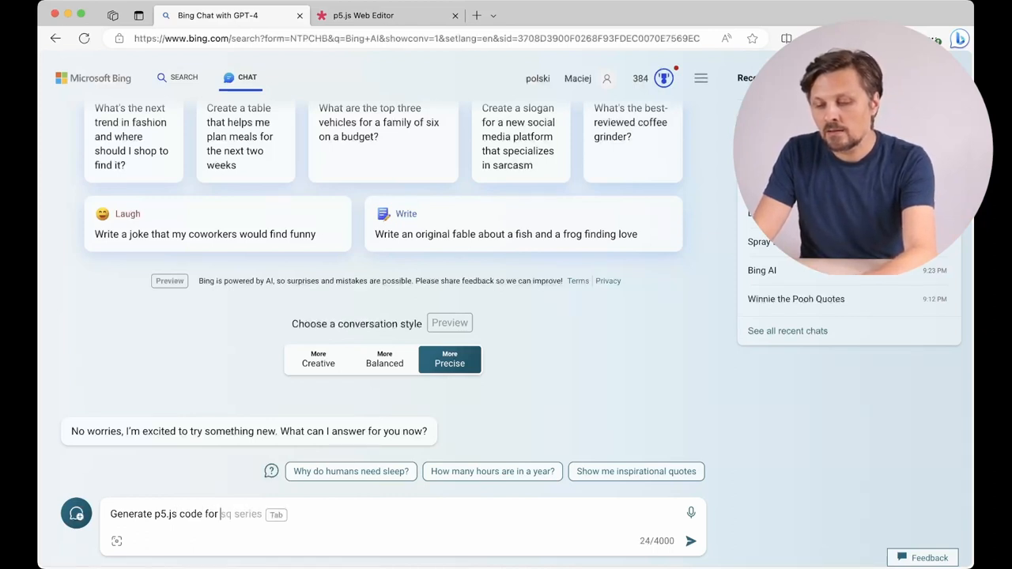
{"action": "type", "text": "drawing"}
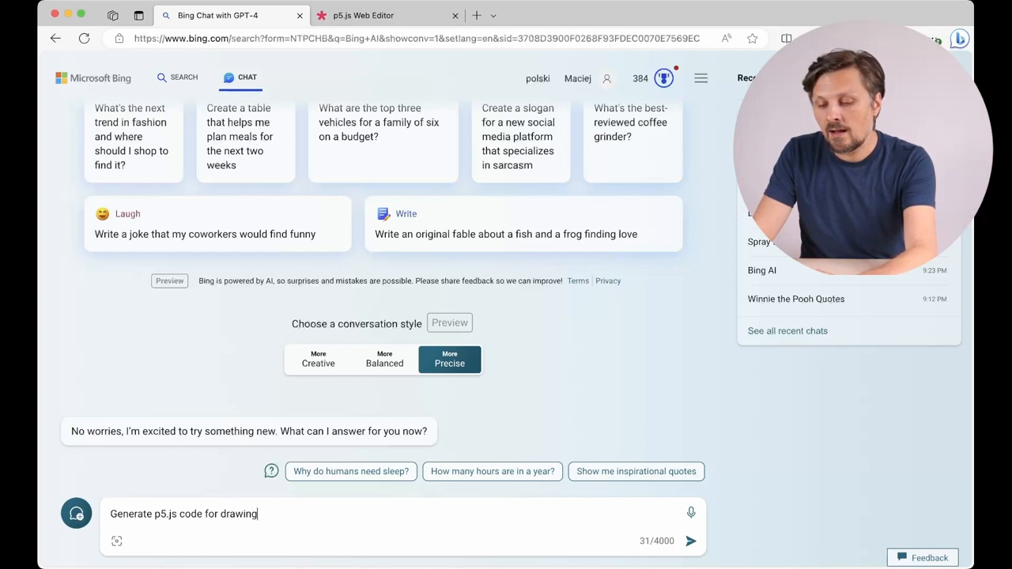
{"action": "type", "text": "a line with"}
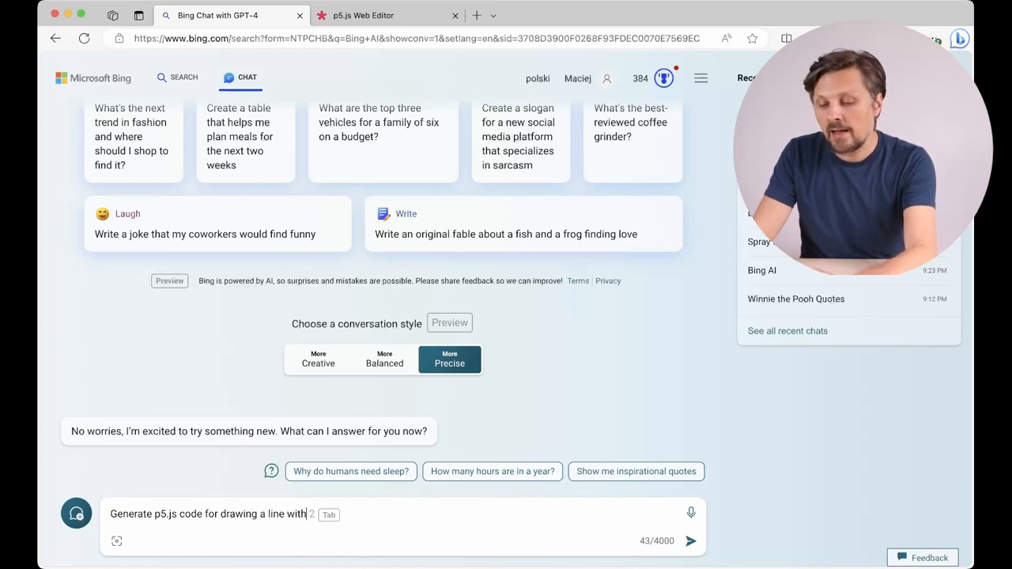
{"action": "type", "text": "a mouse"}
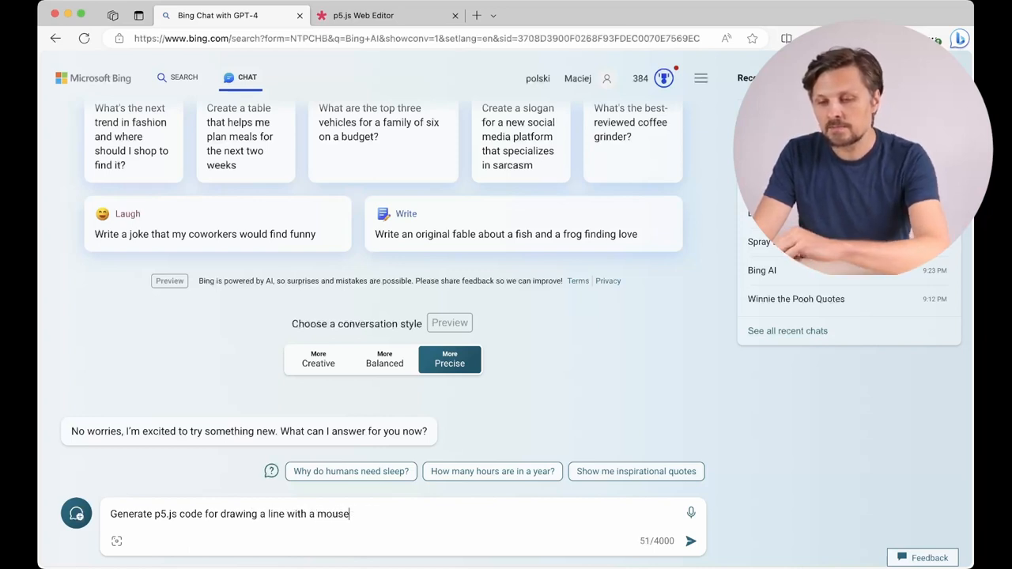
{"action": "left_click", "coordinate": [689, 540]}
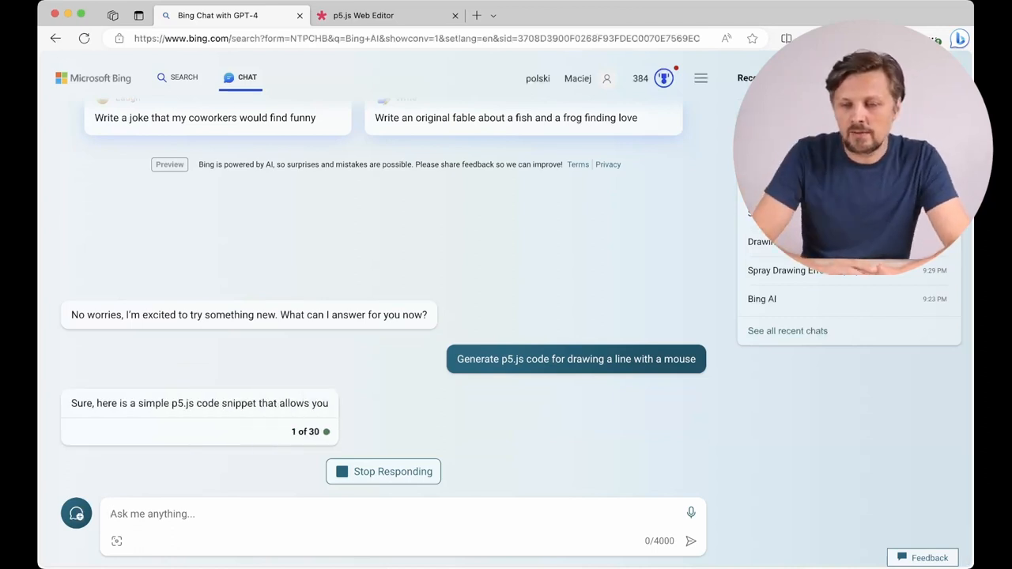
{"action": "scroll", "scroll_direction": "down", "scroll_amount": 3}
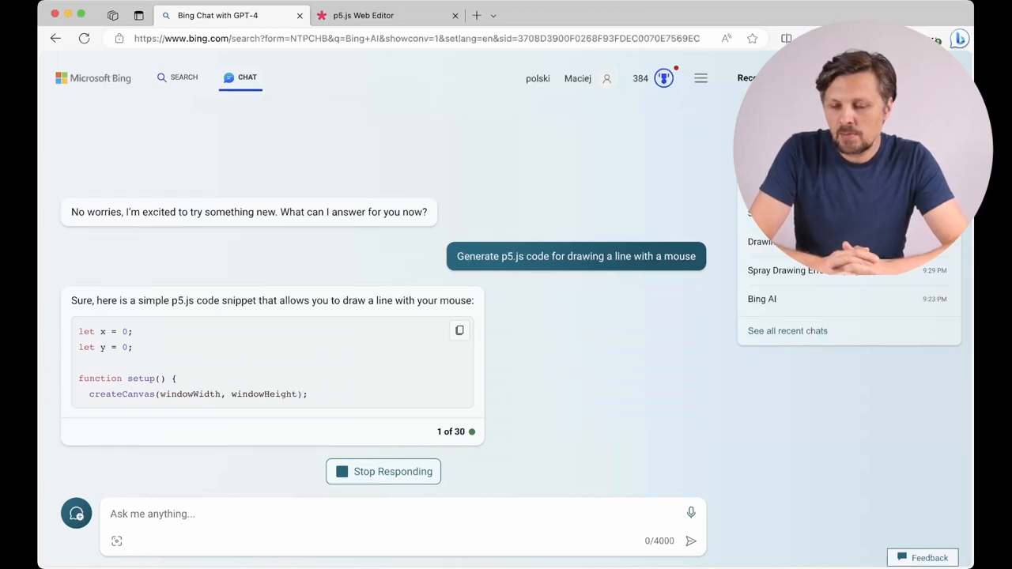
{"action": "scroll", "scroll_direction": "down", "scroll_amount": 3}
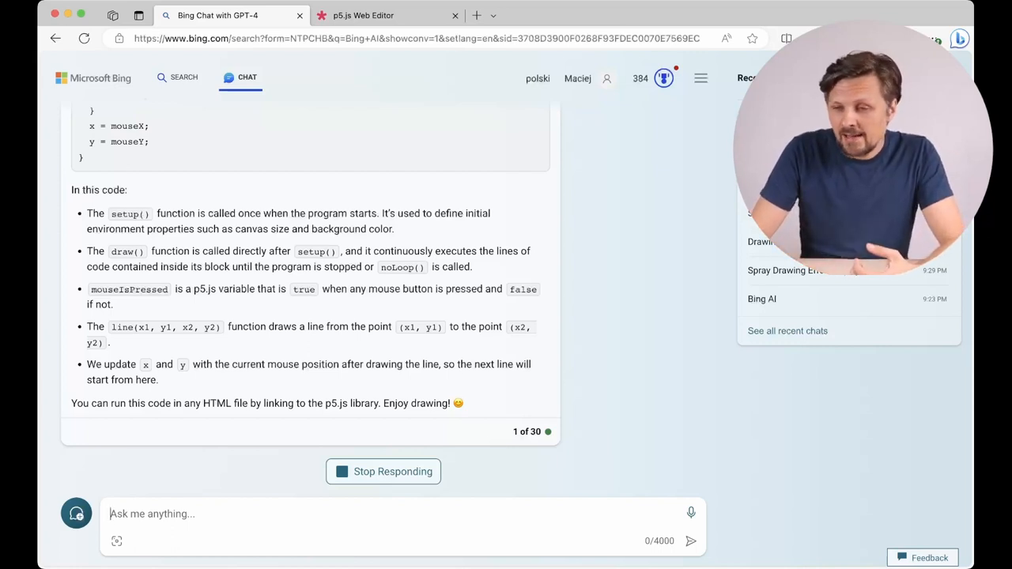
Step: Copy the mouse line-drawing code snippet and bring it into the p5.js sketch editor
{"action": "scroll", "scroll_direction": "up", "scroll_amount": 3}
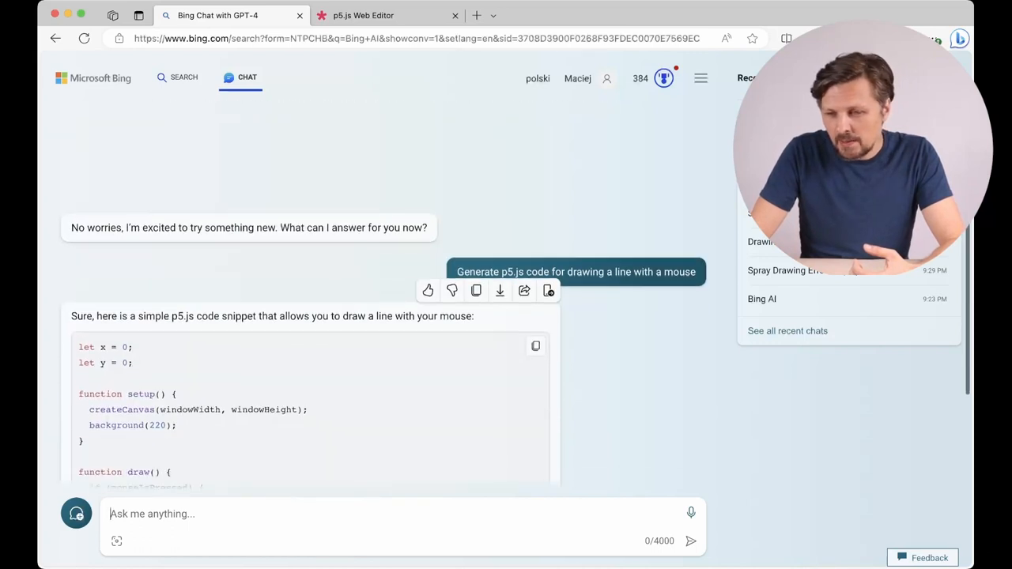
{"action": "scroll", "scroll_direction": "down", "scroll_amount": 3}
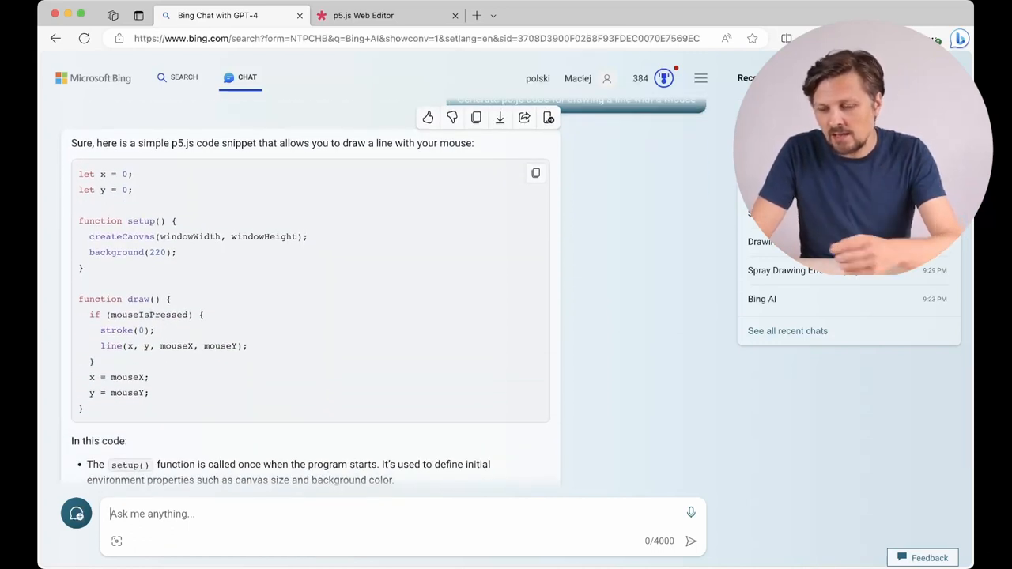
{"action": "left_click", "coordinate": [535, 172]}
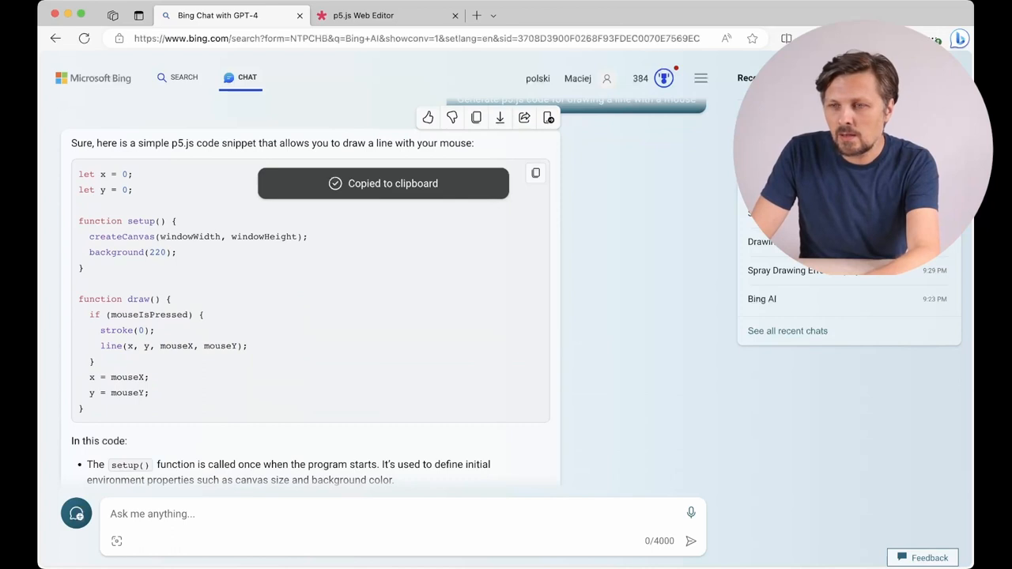
{"action": "left_click", "coordinate": [364, 16]}
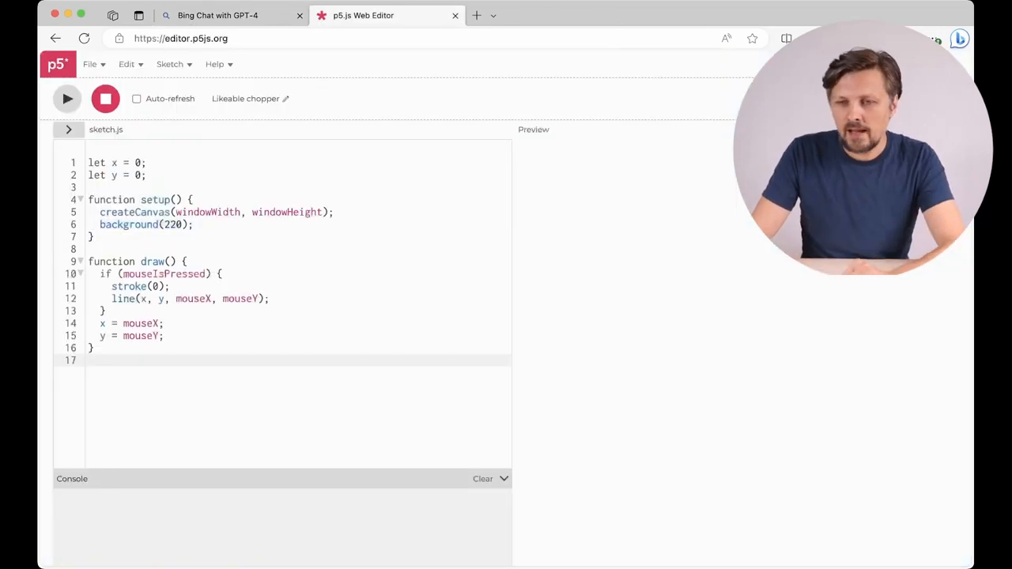
Step: Run the line-drawing sketch, scribble black lines on the preview canvas, and go back to the chat
{"action": "left_click", "coordinate": [67, 98]}
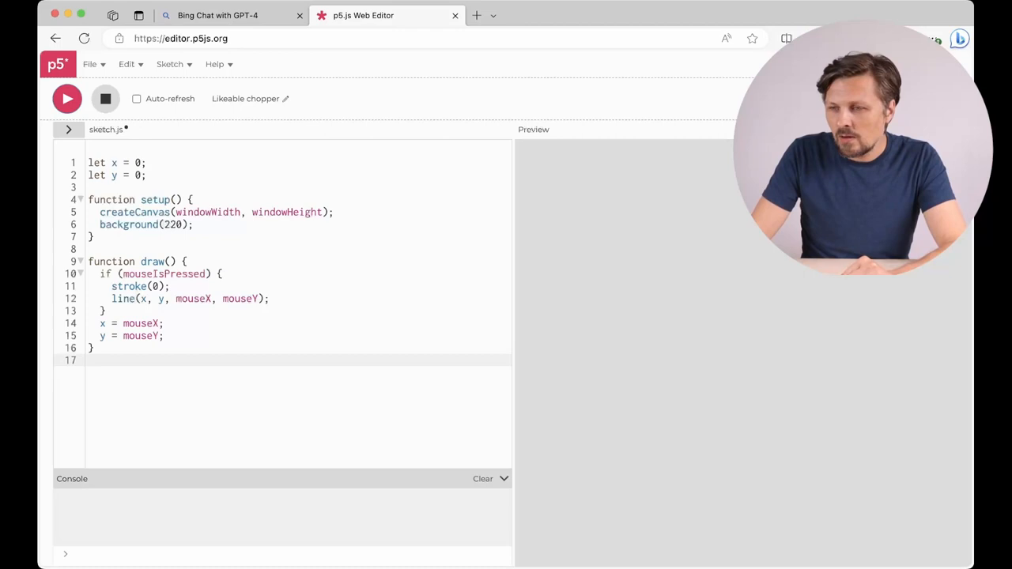
{"action": "left_click_drag", "start_coordinate": [561, 188], "coordinate": [640, 245]}
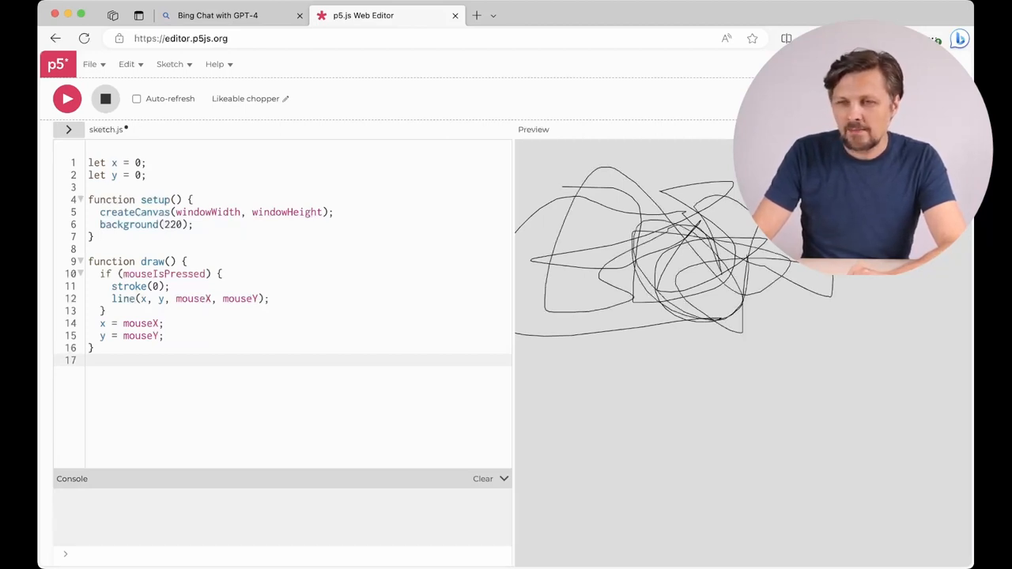
{"action": "left_click", "coordinate": [229, 16]}
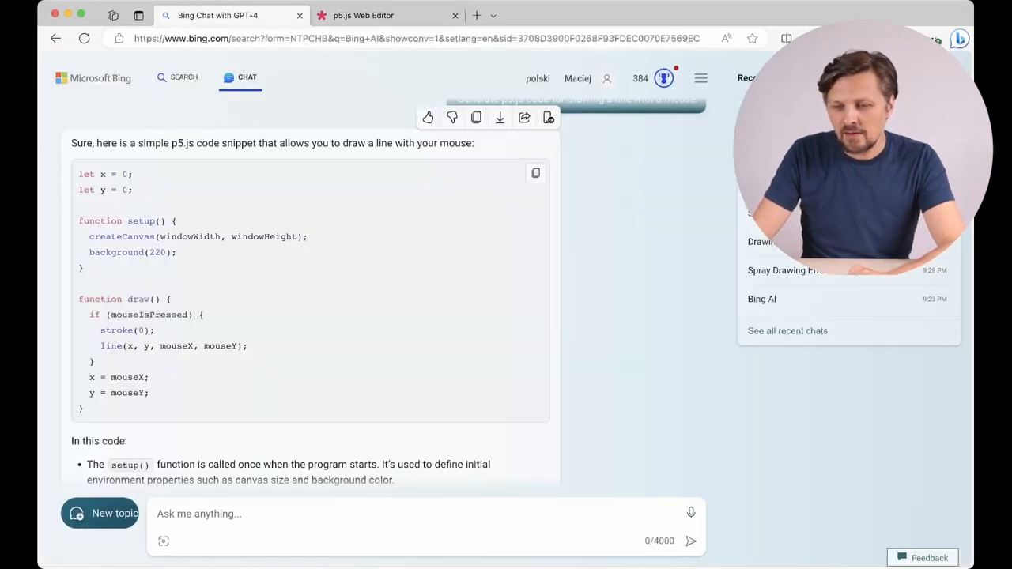
Step: Ask for a thicker line coloured as a rainbow, copy the modified code, and return to the sketch
{"action": "scroll", "scroll_direction": "down", "scroll_amount": 3}
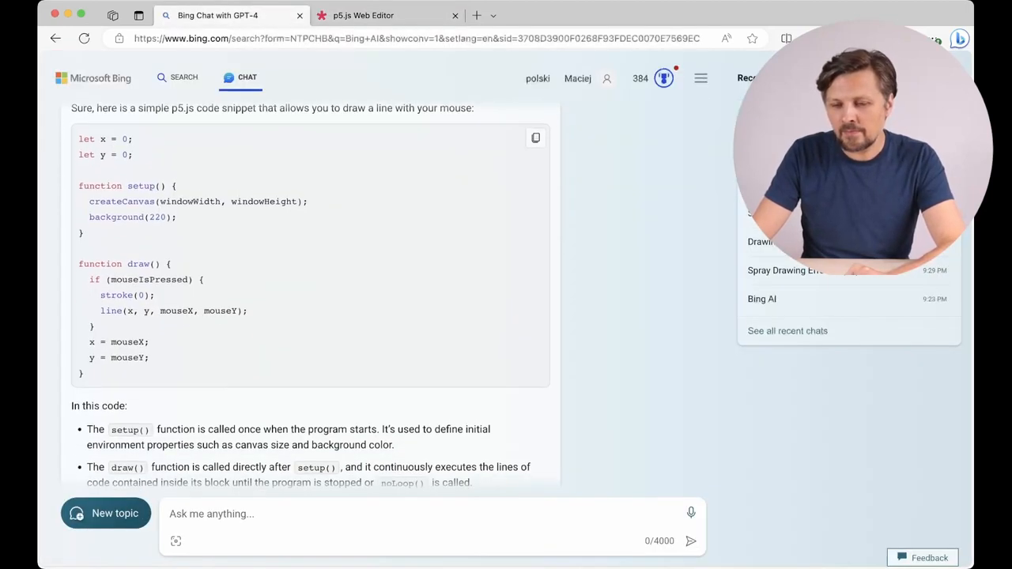
{"action": "type", "text": "make the line"}
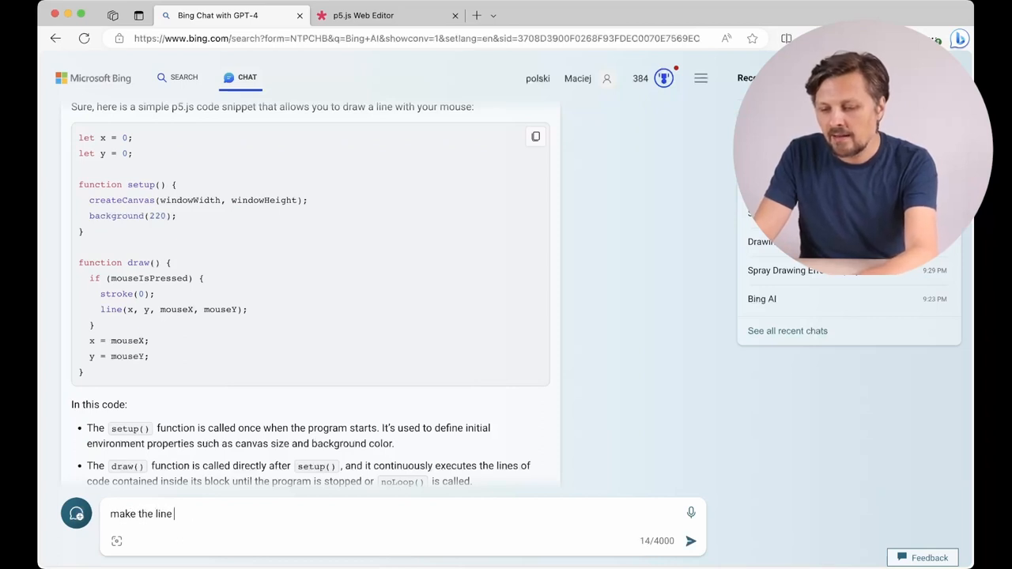
{"action": "type", "text": "thi"}
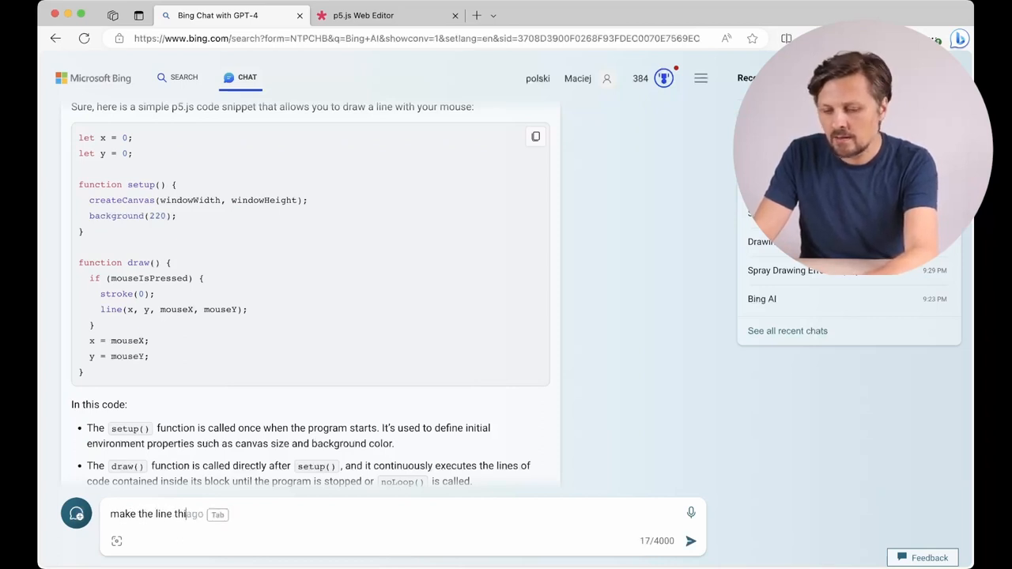
{"action": "type", "text": "cker and change it"}
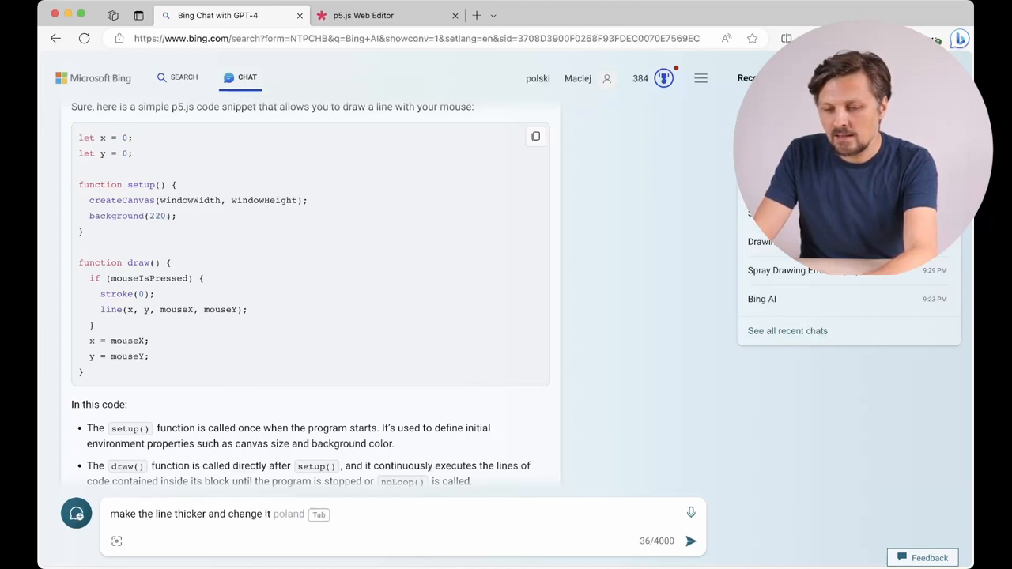
{"action": "type", "text": "its c"}
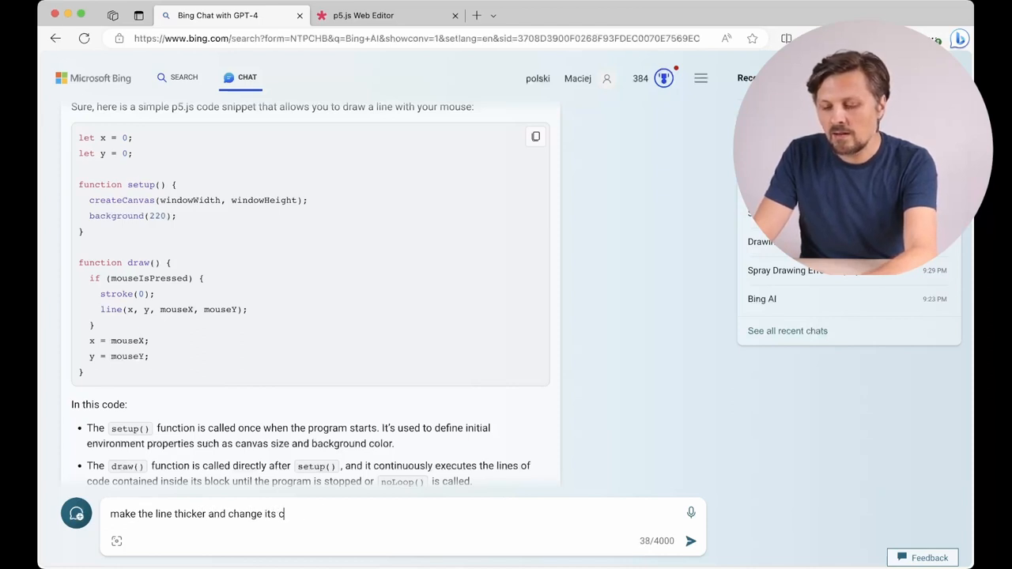
{"action": "type", "text": "olor as a"}
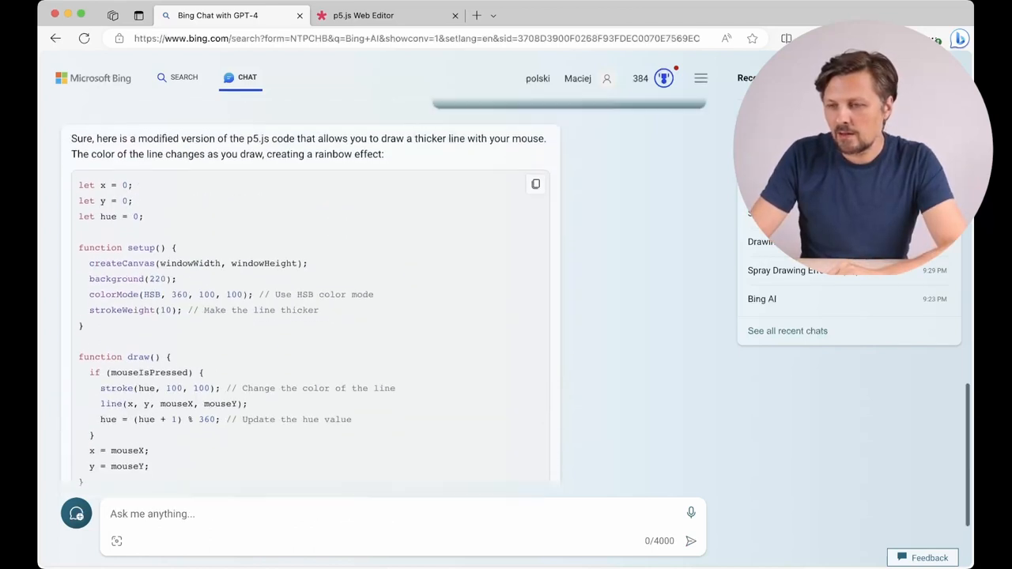
{"action": "left_click", "coordinate": [534, 184]}
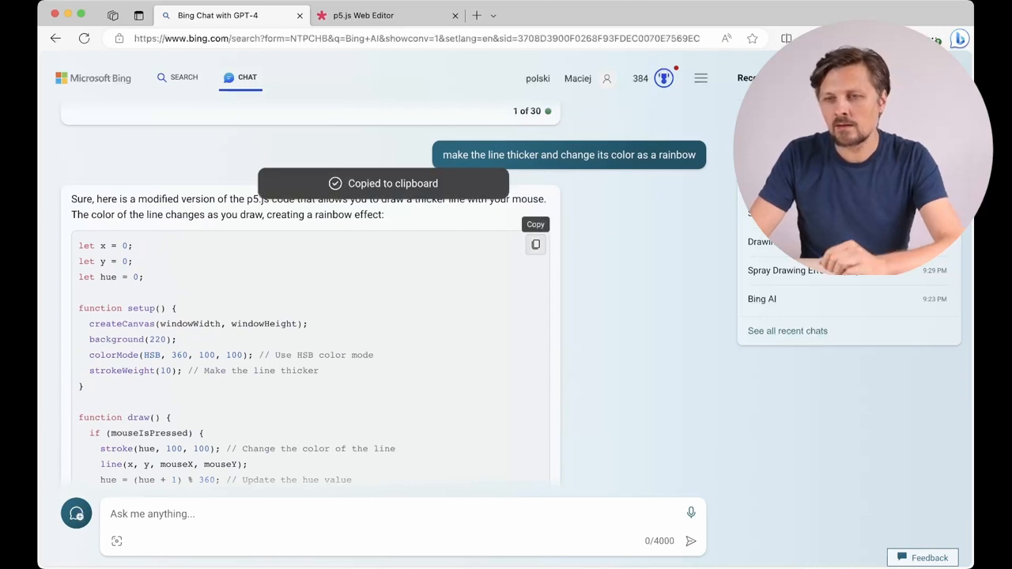
{"action": "left_click", "coordinate": [388, 16]}
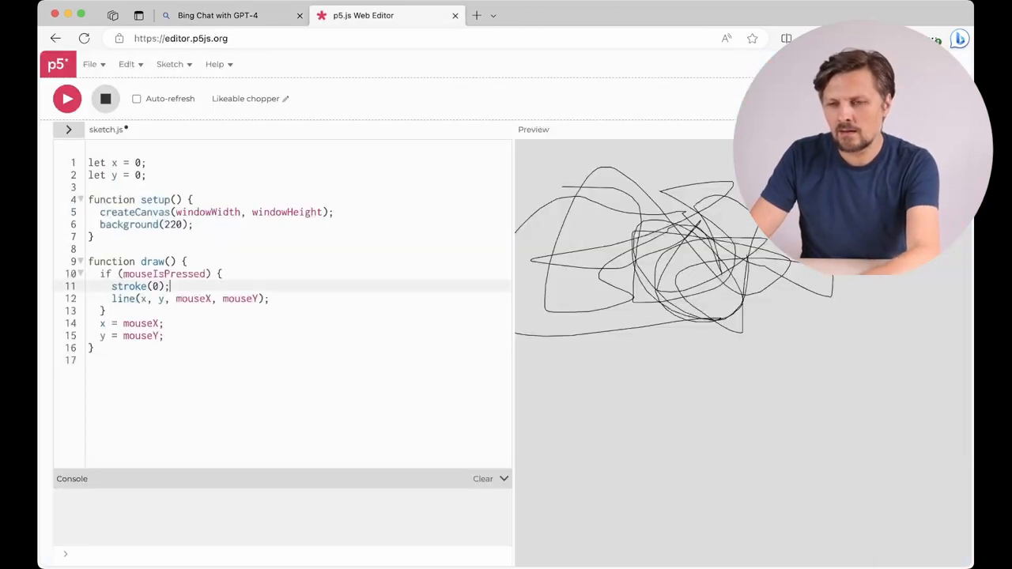
Step: Paste the rainbow thick-line code starting 'let hue = 0;' into sketch.js and run it, then return to chat
{"action": "type", "text": "let hue = 0;"}
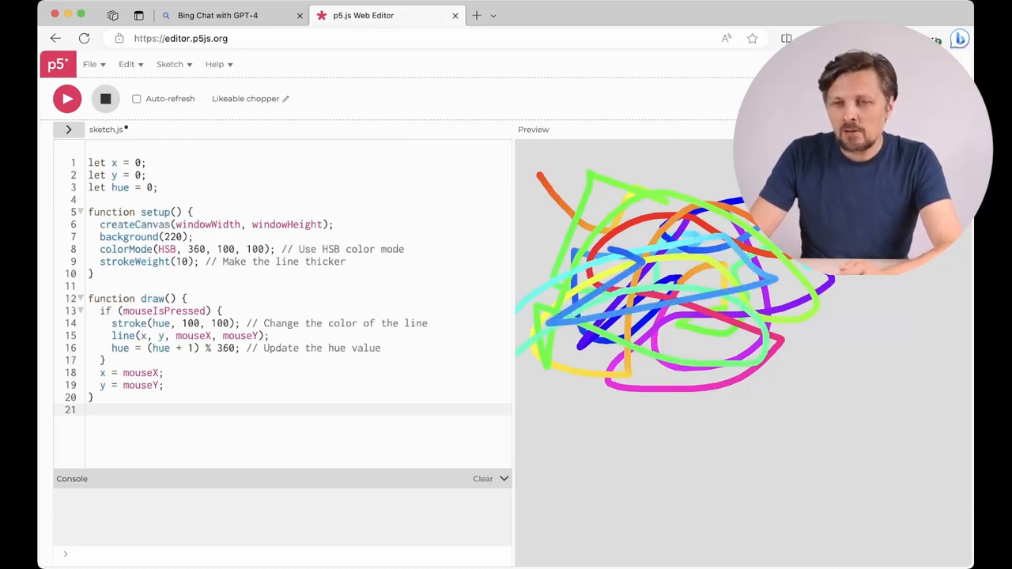
{"action": "left_click", "coordinate": [230, 15]}
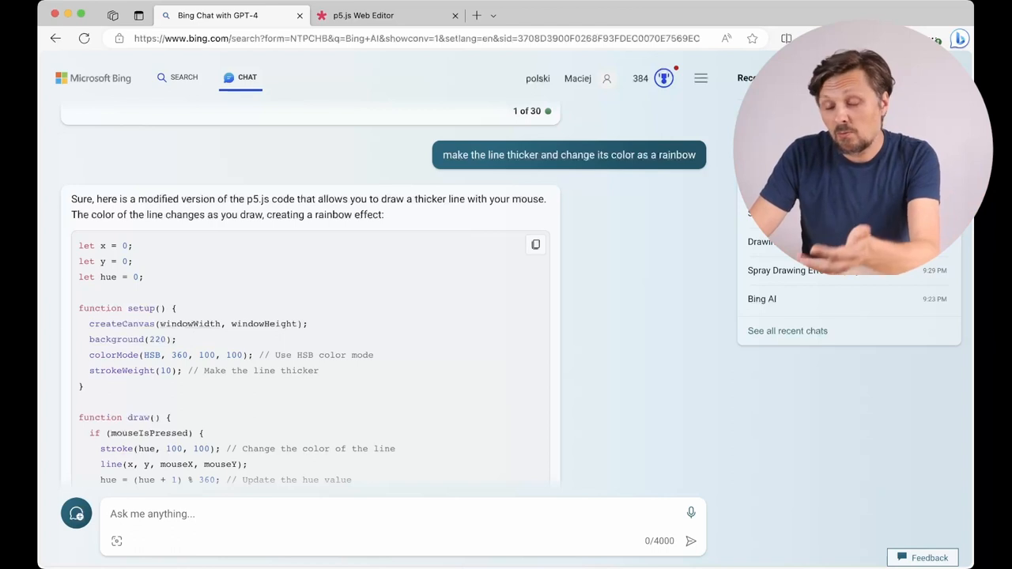
Step: Send Bing Chat the request 'make it a spray effect' for the drawing code
{"action": "scroll", "scroll_direction": "down", "scroll_amount": 3}
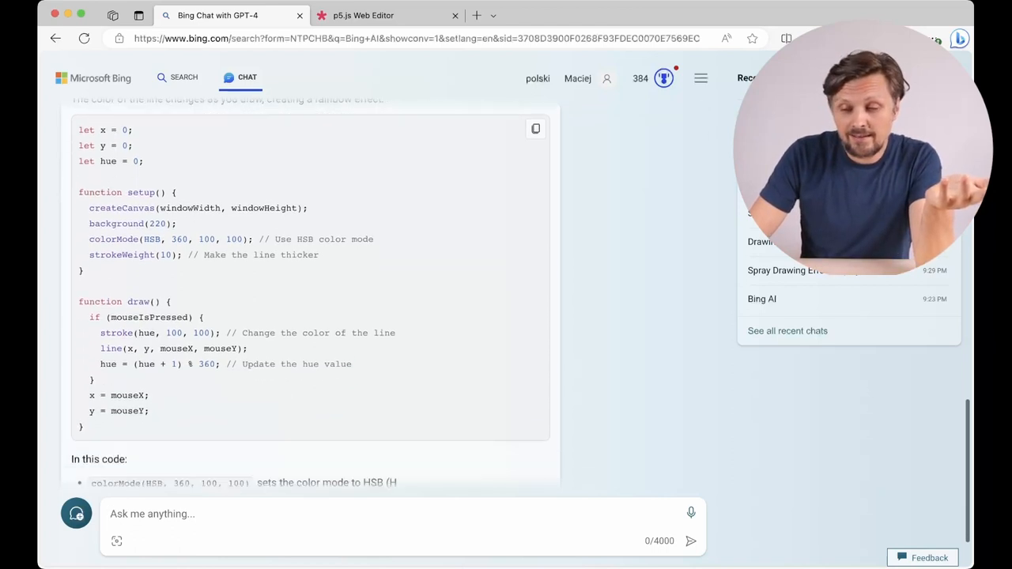
{"action": "scroll", "scroll_direction": "down", "scroll_amount": 3}
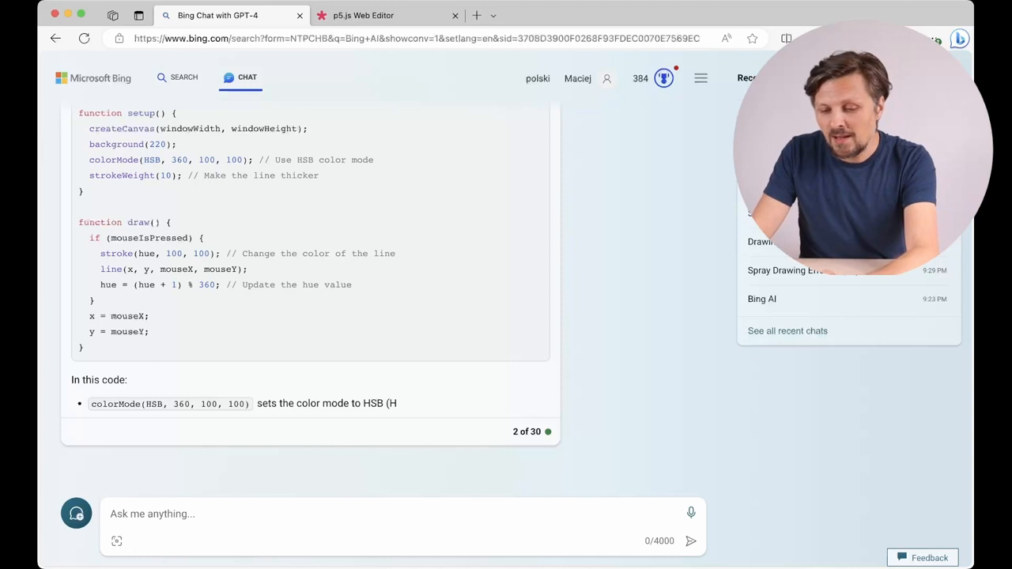
{"action": "type", "text": "make it look like"}
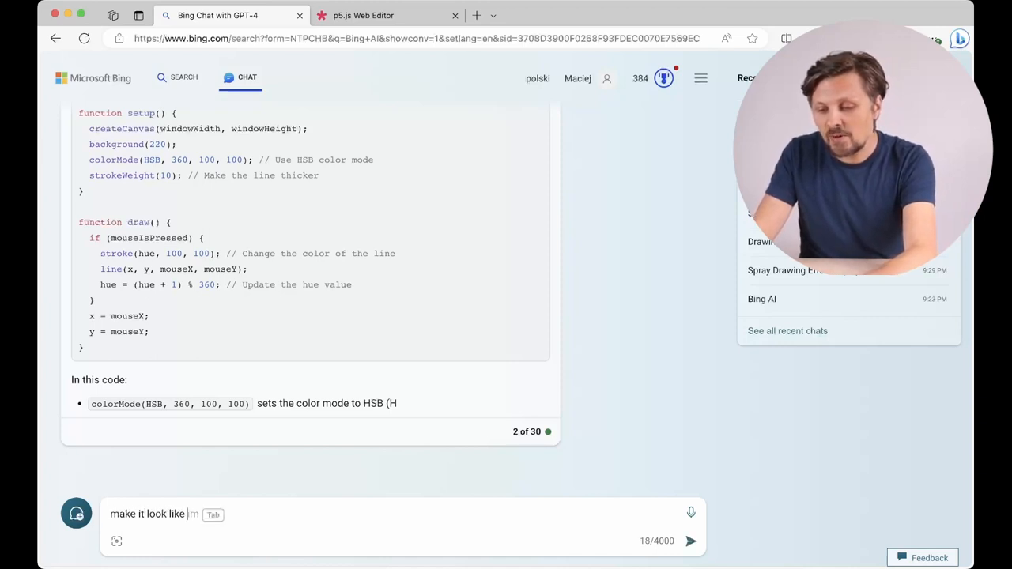
{"action": "type", "text": "a spray e"}
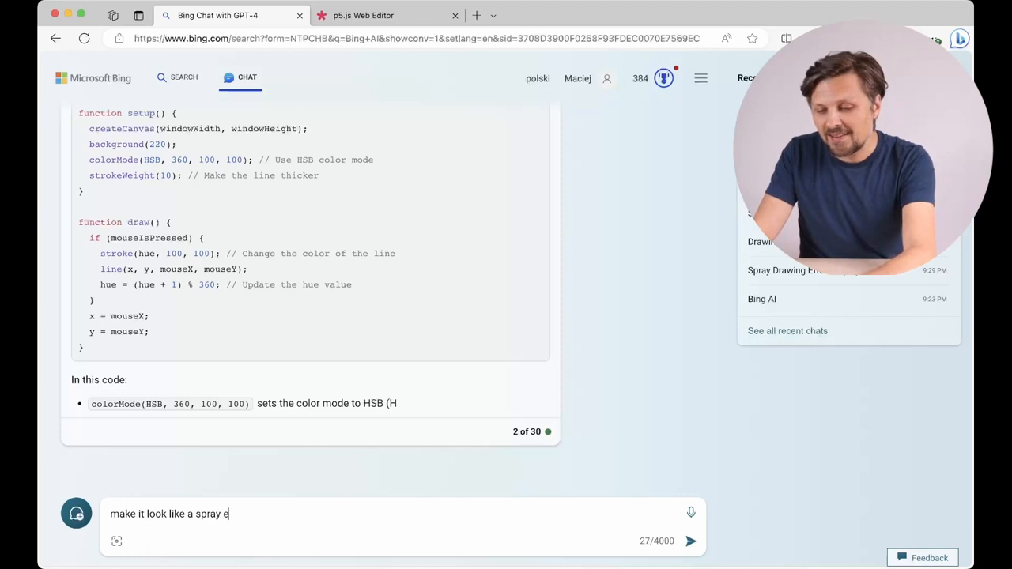
{"action": "type", "text": "ffective"}
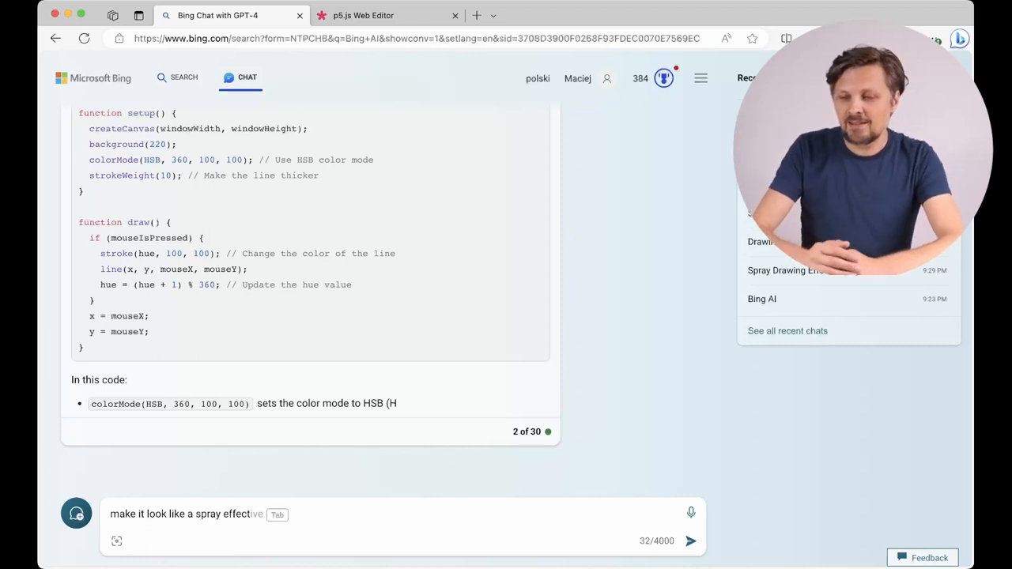
{"action": "left_click", "coordinate": [689, 541]}
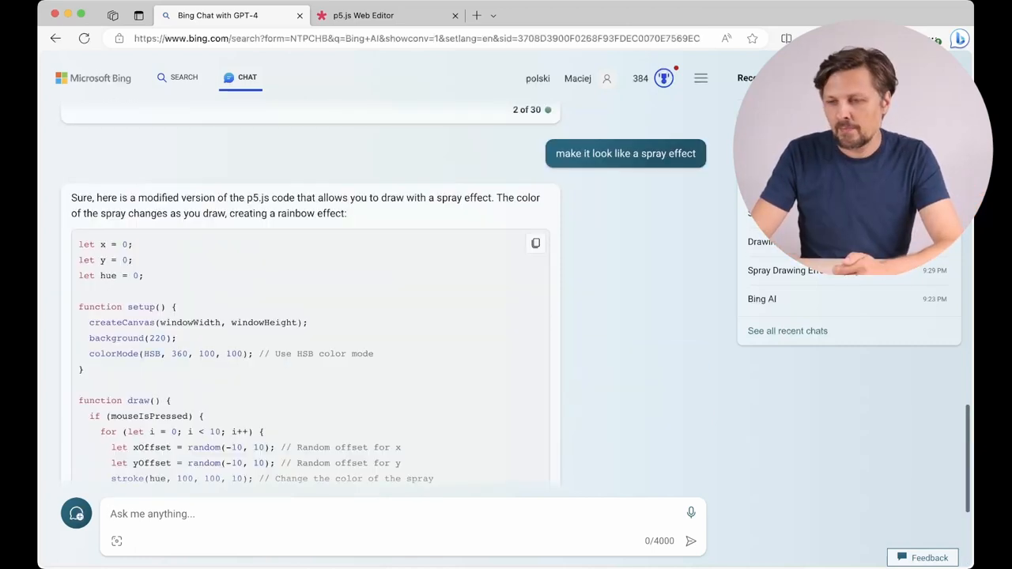
Step: Copy the spray-effect code and bring it into the sketch editor to run it
{"action": "left_click", "coordinate": [535, 243]}
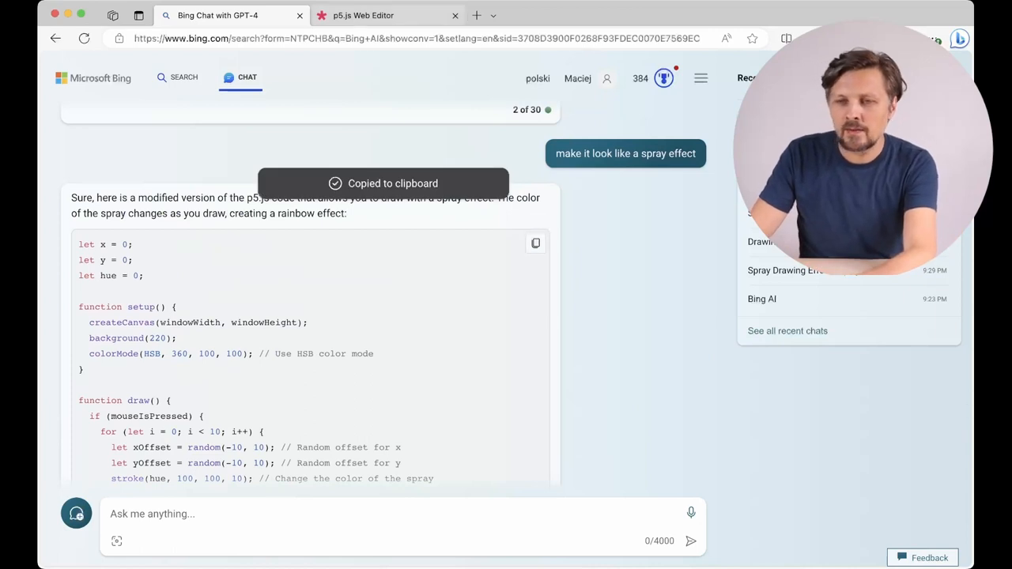
{"action": "left_click", "coordinate": [364, 16]}
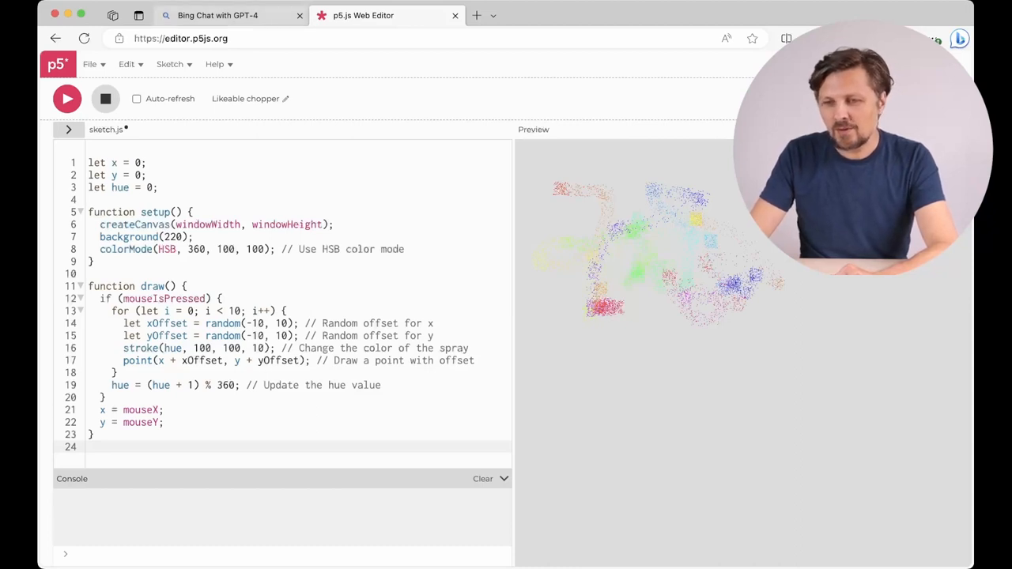
Step: Write a chat request for a thicker, faster spray plus a function to clear the screen on space bar
{"action": "left_click", "coordinate": [229, 16]}
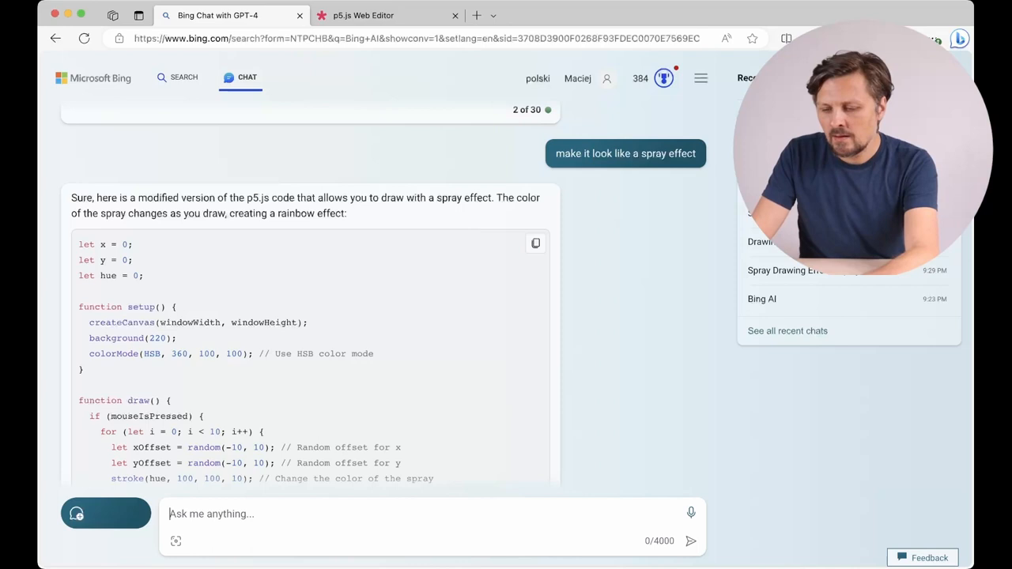
{"action": "type", "text": "make the spray"}
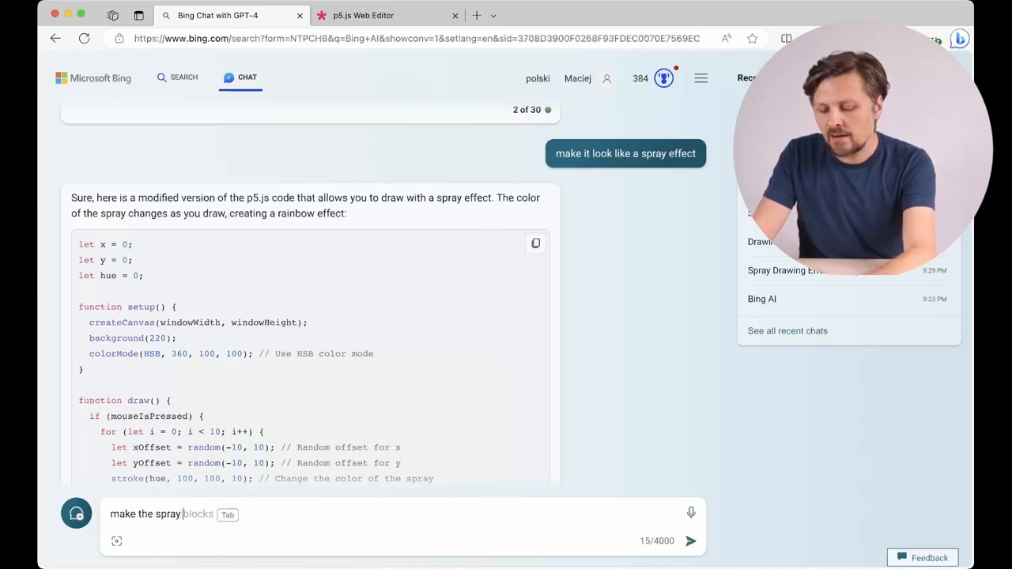
{"action": "type", "text": "thicker and"}
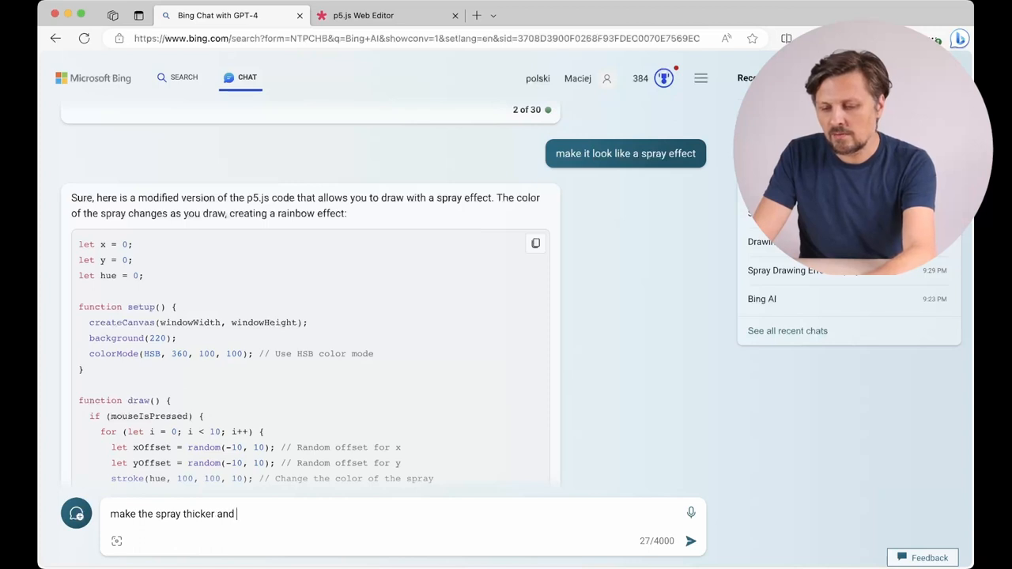
{"action": "type", "text": "faster"}
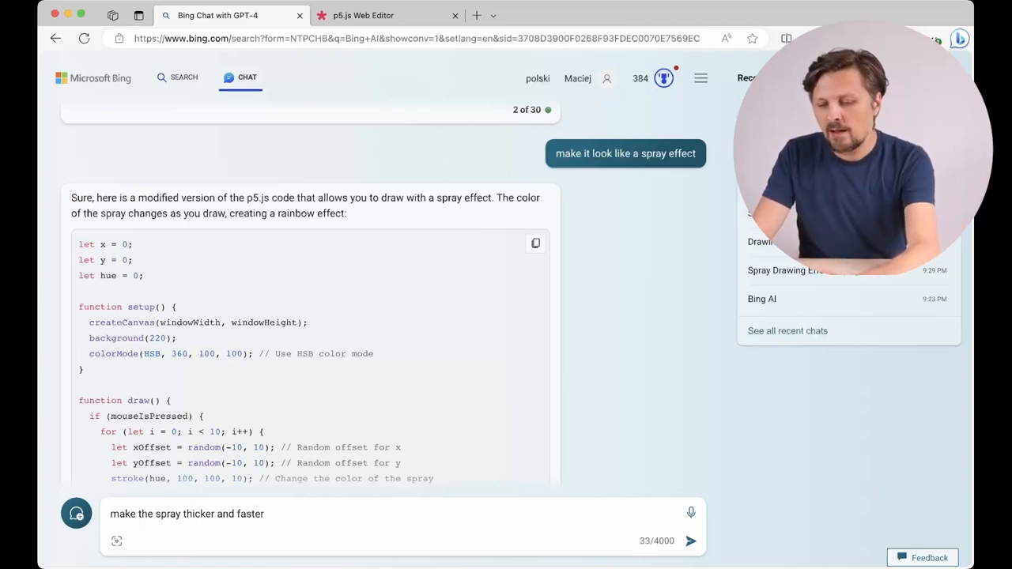
{"action": "type", "text": ", also"}
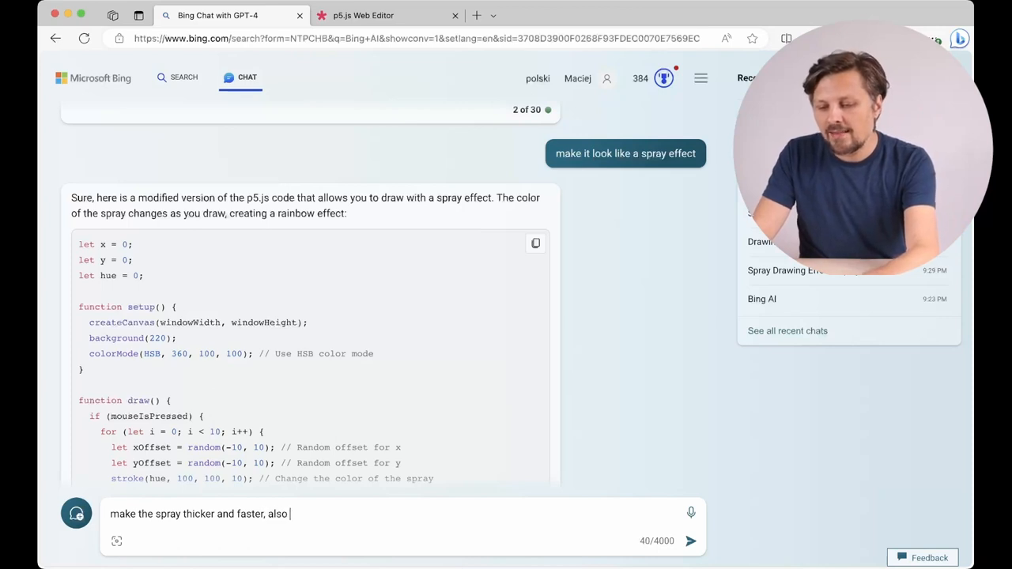
{"action": "type", "text": "add a"}
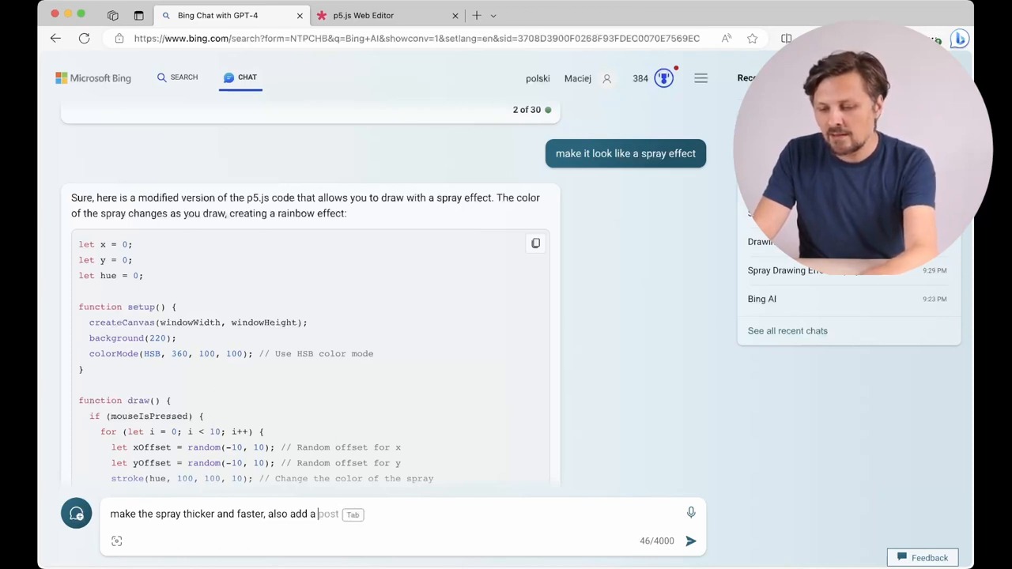
{"action": "type", "text": "function t"}
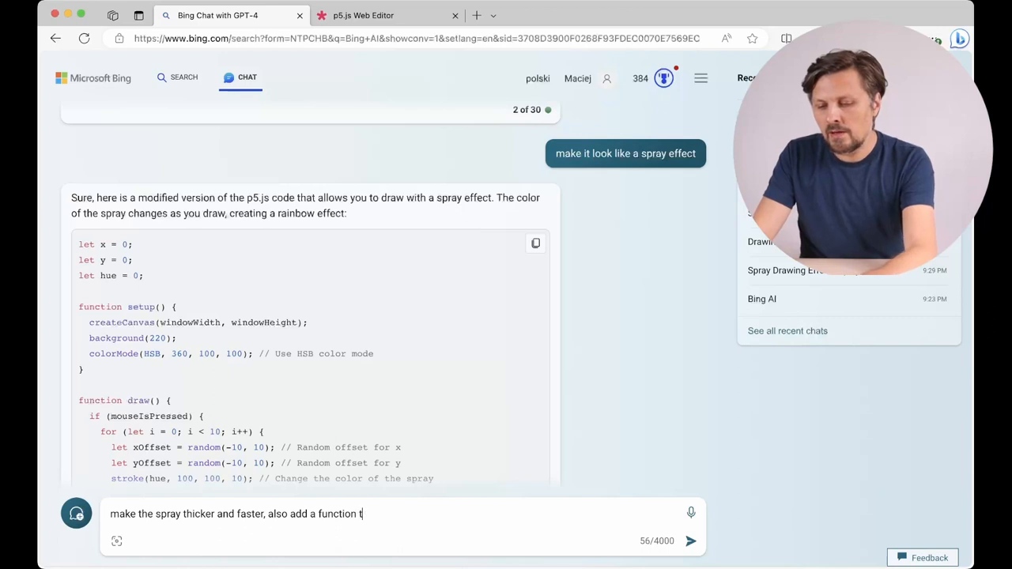
{"action": "type", "text": "o clear the"}
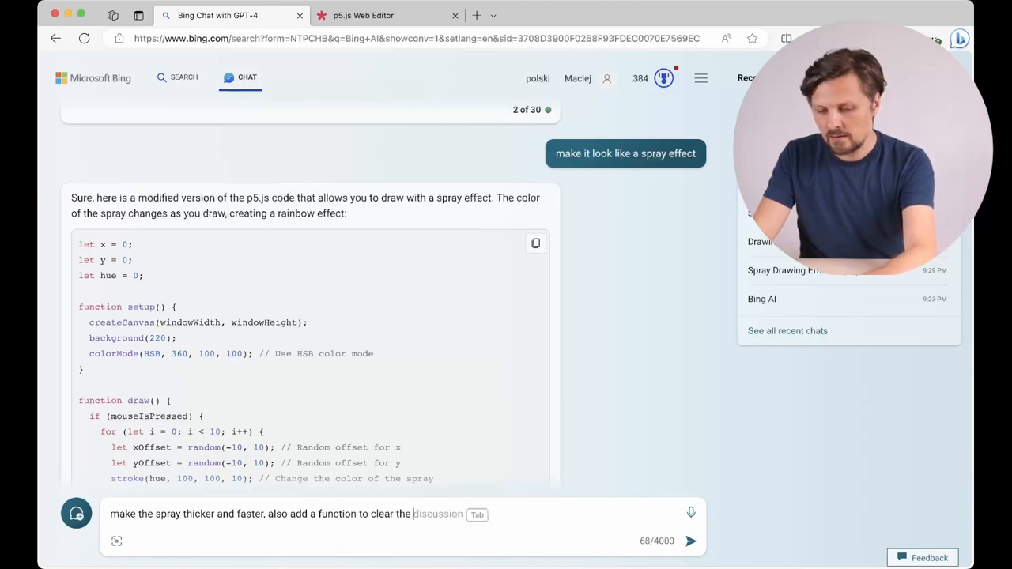
{"action": "type", "text": "screen"}
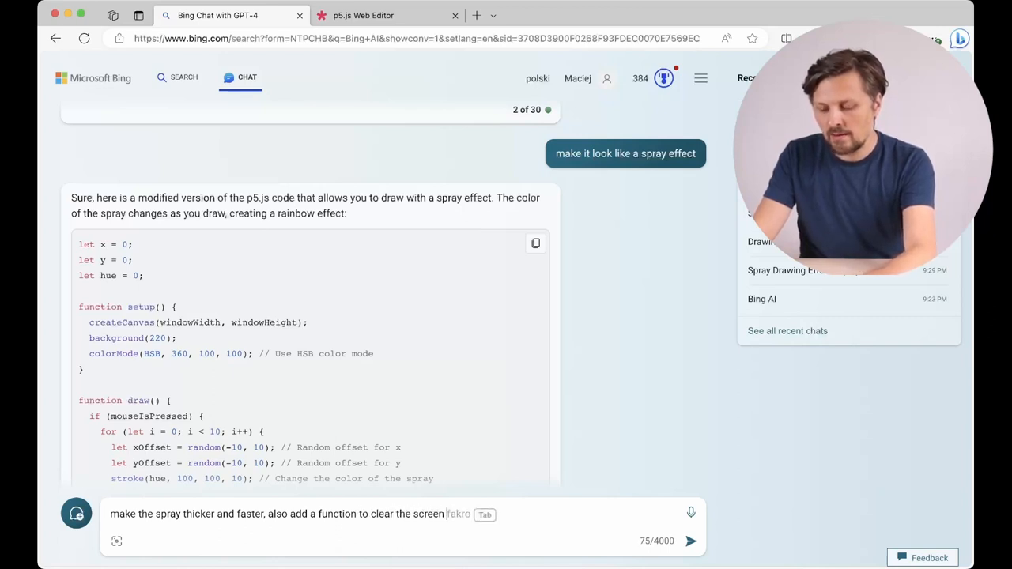
{"action": "type", "text": "when i p"}
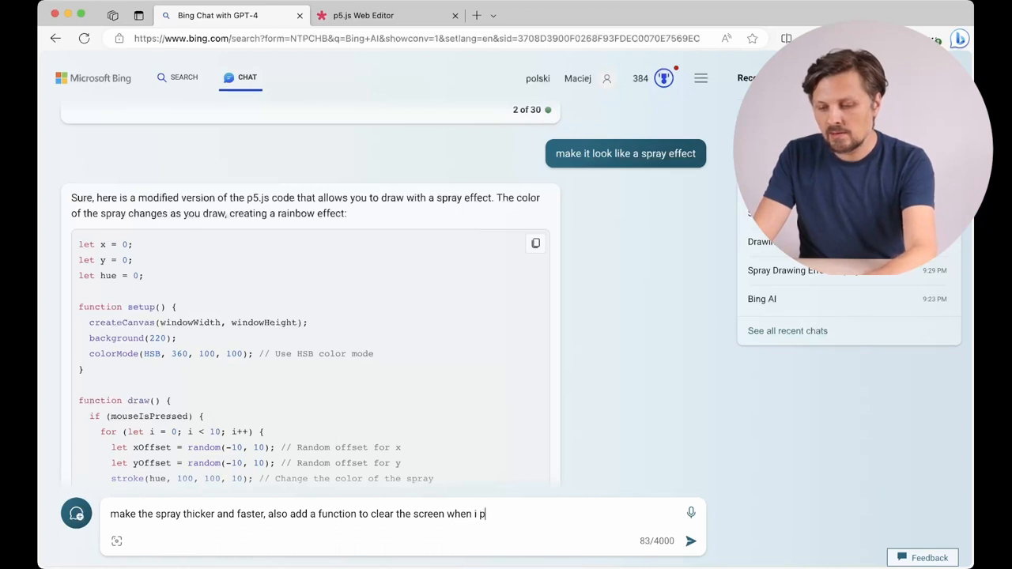
{"action": "type", "text": "race"}
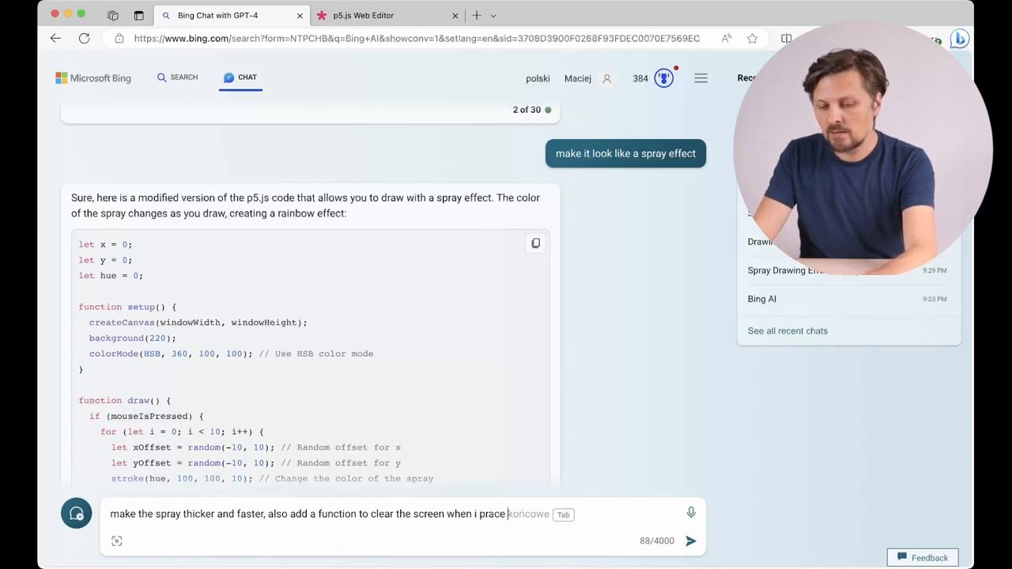
{"action": "type", "text": "spac"}
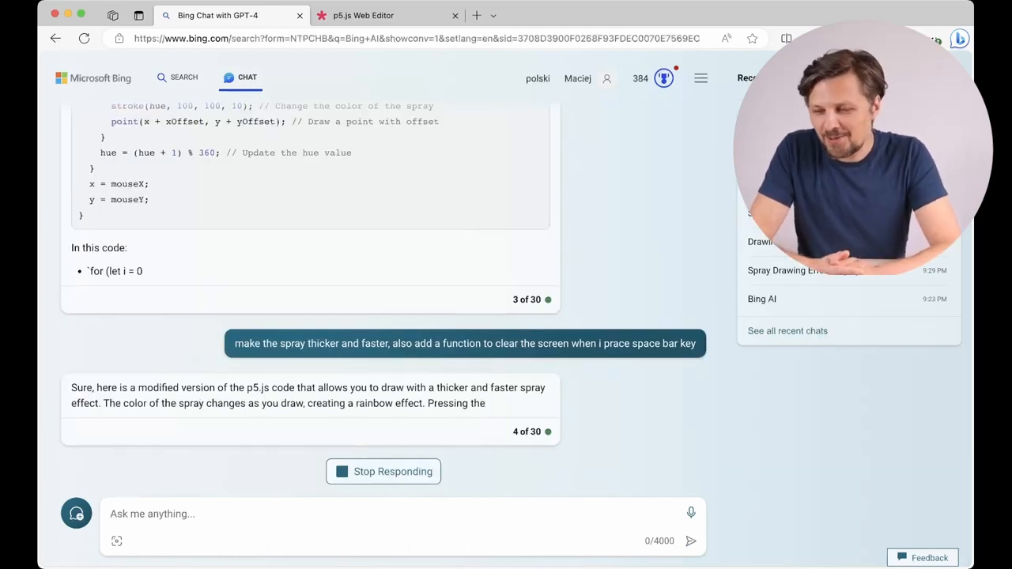
Step: Scroll through Bing Chat's answer as it generates the thicker, faster spray code with space-bar clearing
{"action": "scroll", "scroll_direction": "down", "scroll_amount": 3}
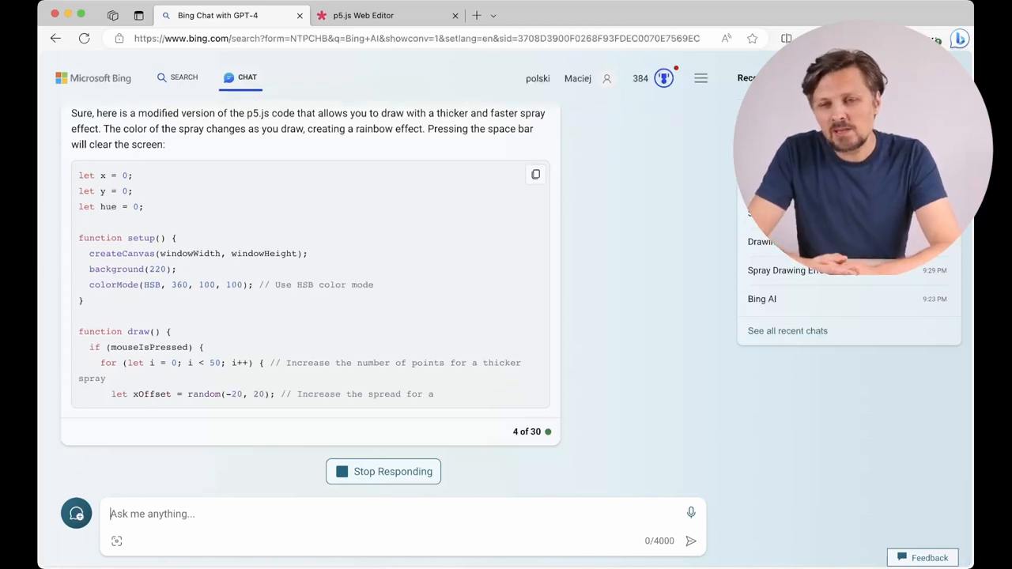
{"action": "scroll", "scroll_direction": "down", "scroll_amount": 3}
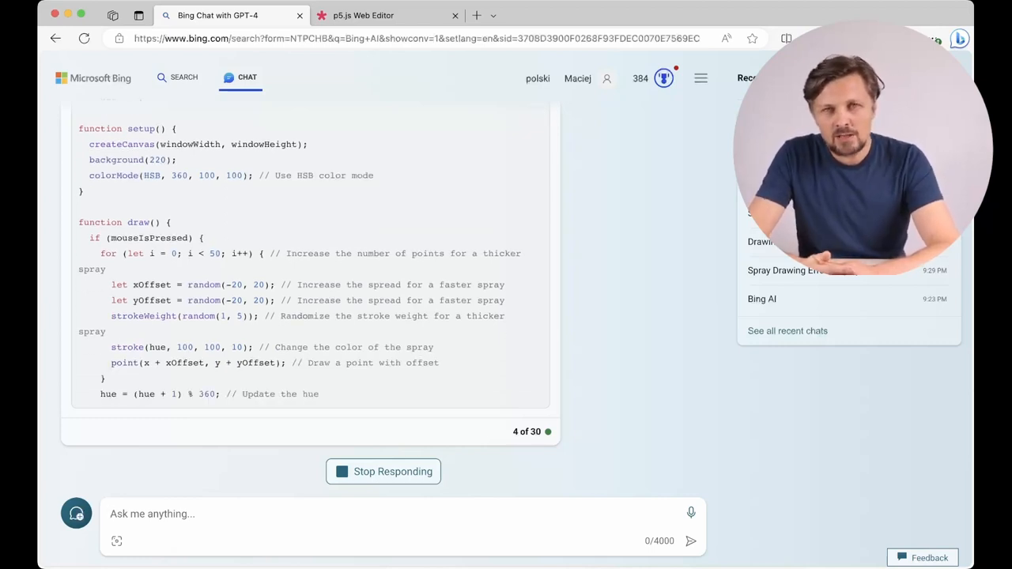
{"action": "scroll", "scroll_direction": "down", "scroll_amount": 3}
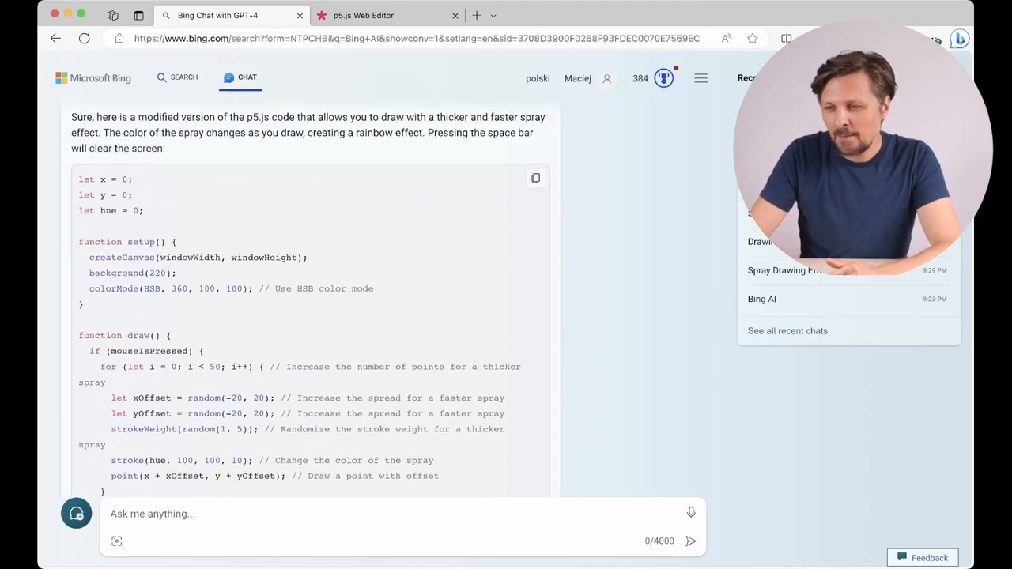
Step: Paste the copied thicker-spray code into sketch.js, run it, and spray a rainbow smiley face
{"action": "left_click", "coordinate": [534, 177]}
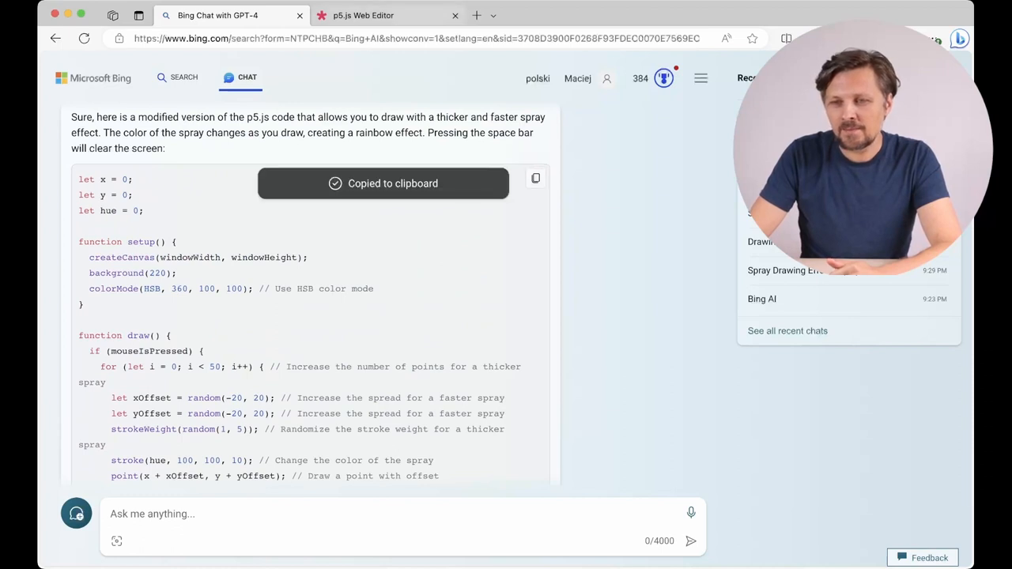
{"action": "left_click", "coordinate": [364, 16]}
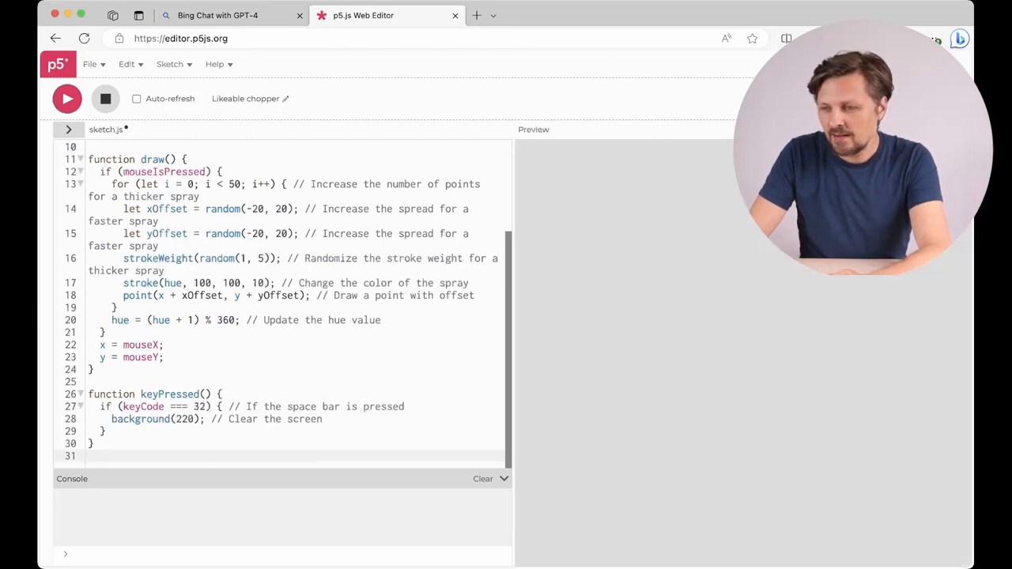
{"action": "left_click", "coordinate": [67, 98]}
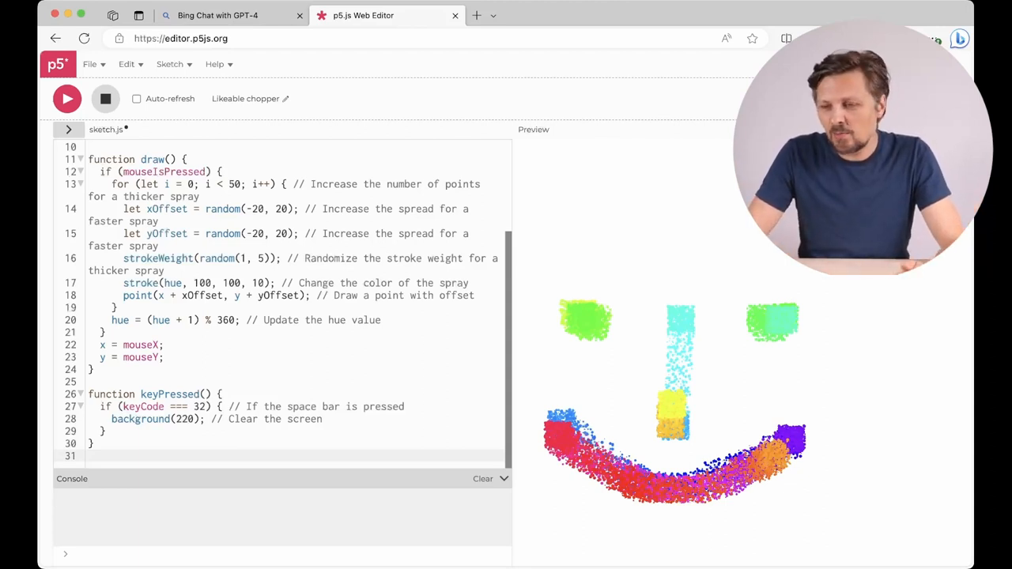
{"action": "scroll", "scroll_direction": "up", "scroll_amount": 3}
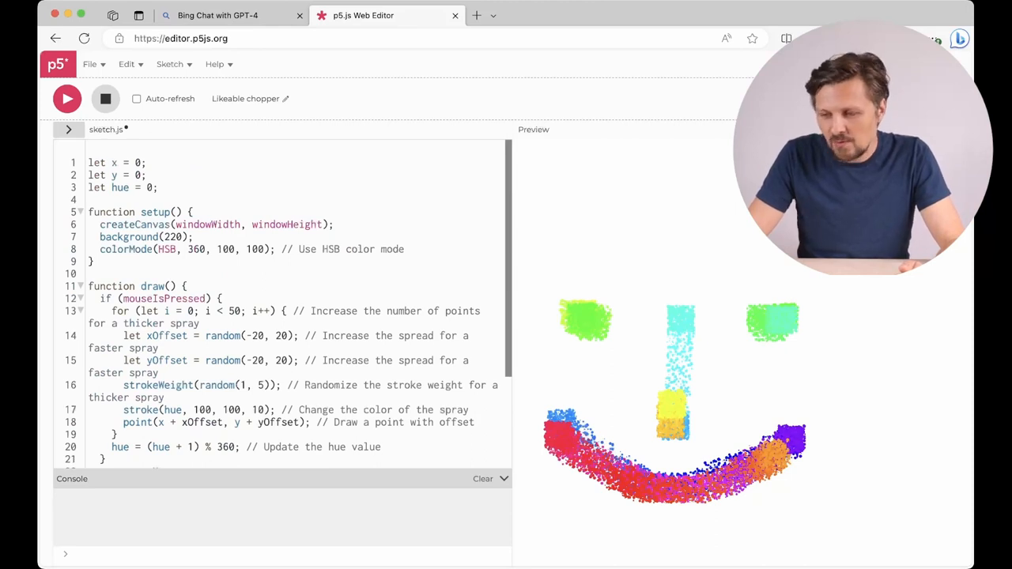